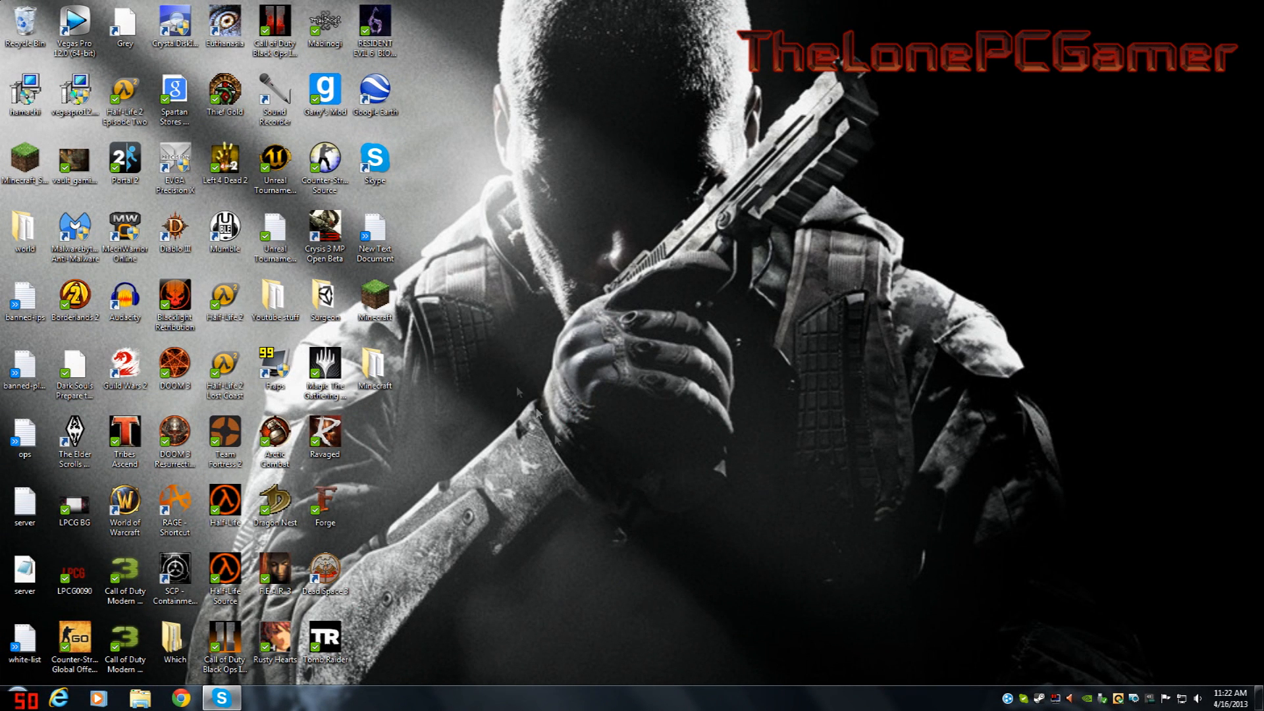
mouse_move(878, 405)
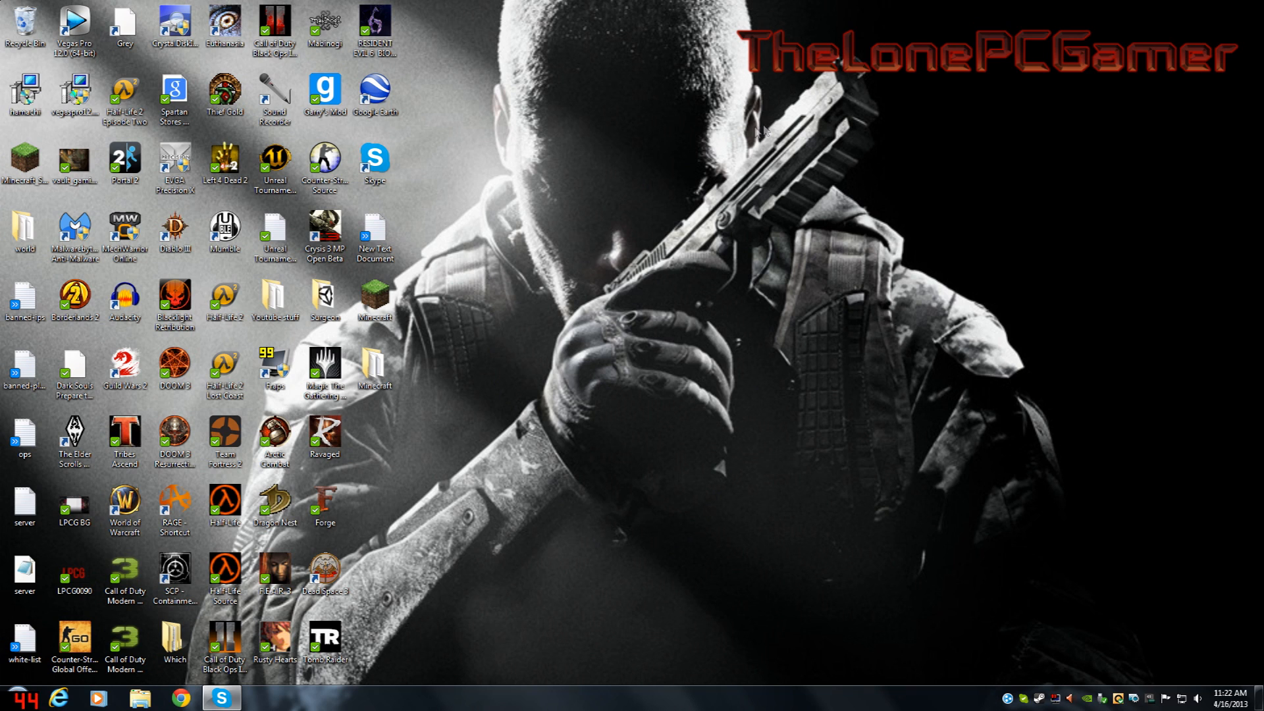
mouse_move(493, 517)
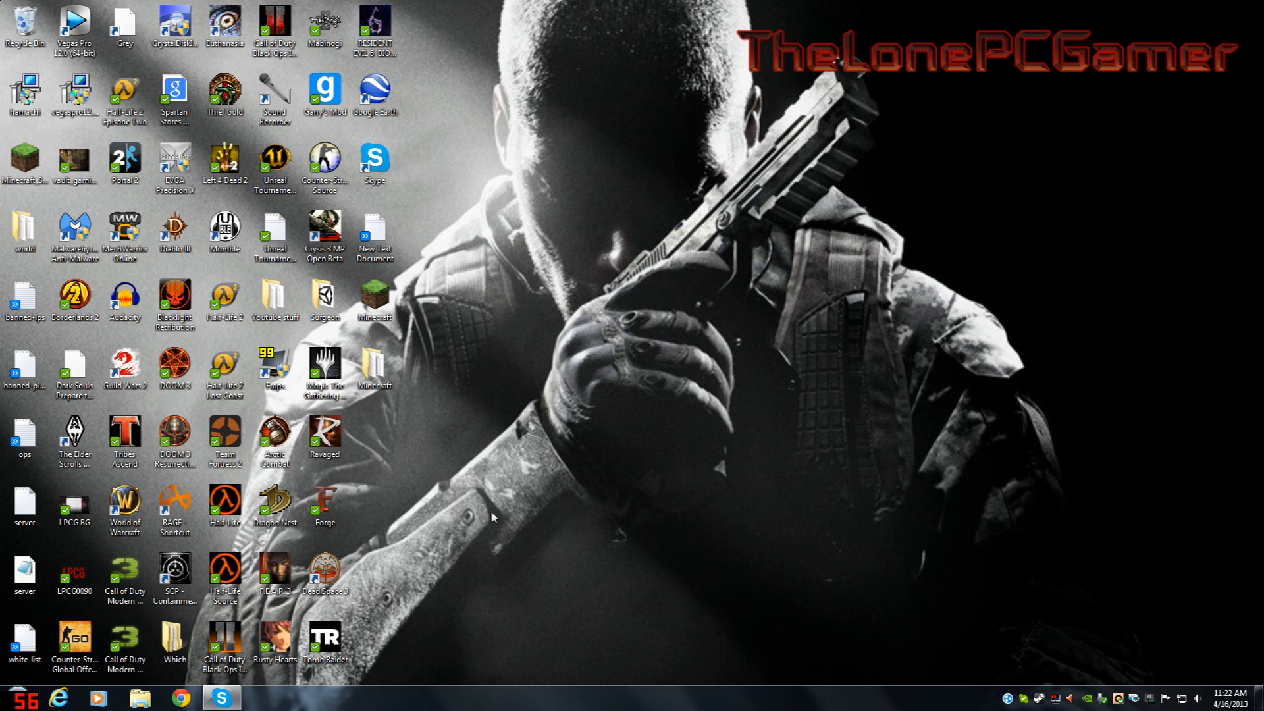
mouse_move(794, 521)
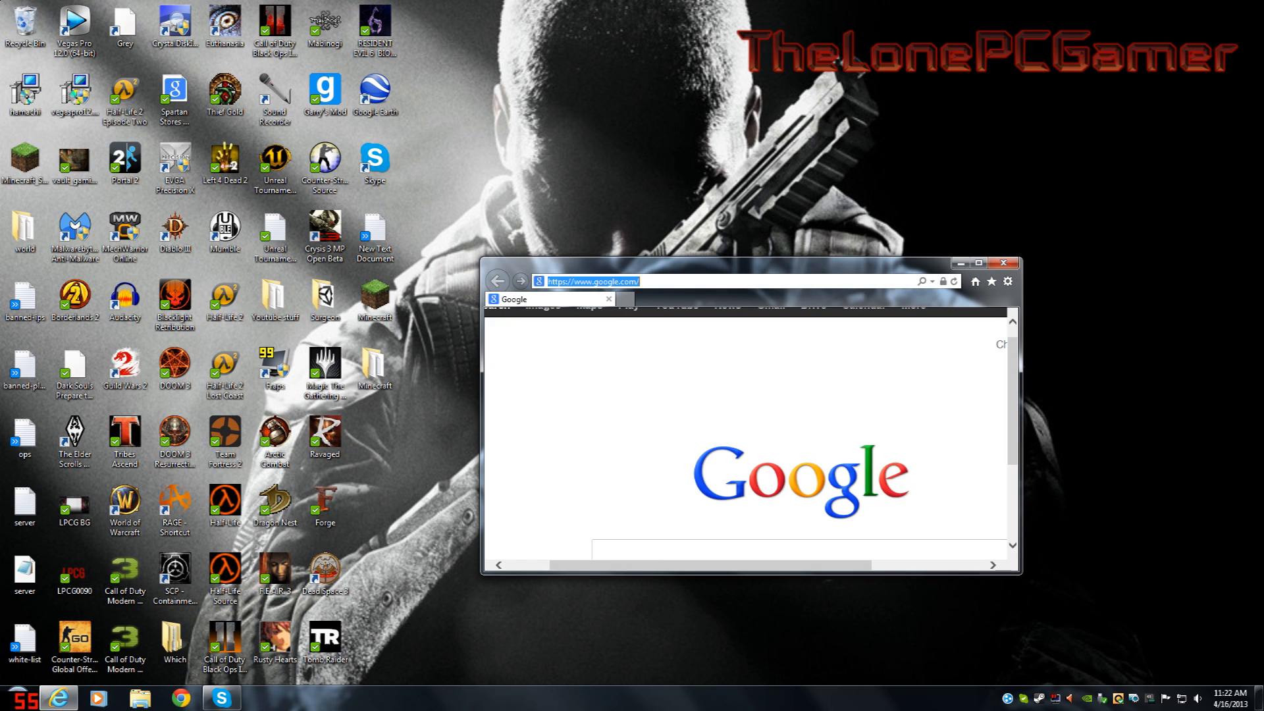
type("www.mine")
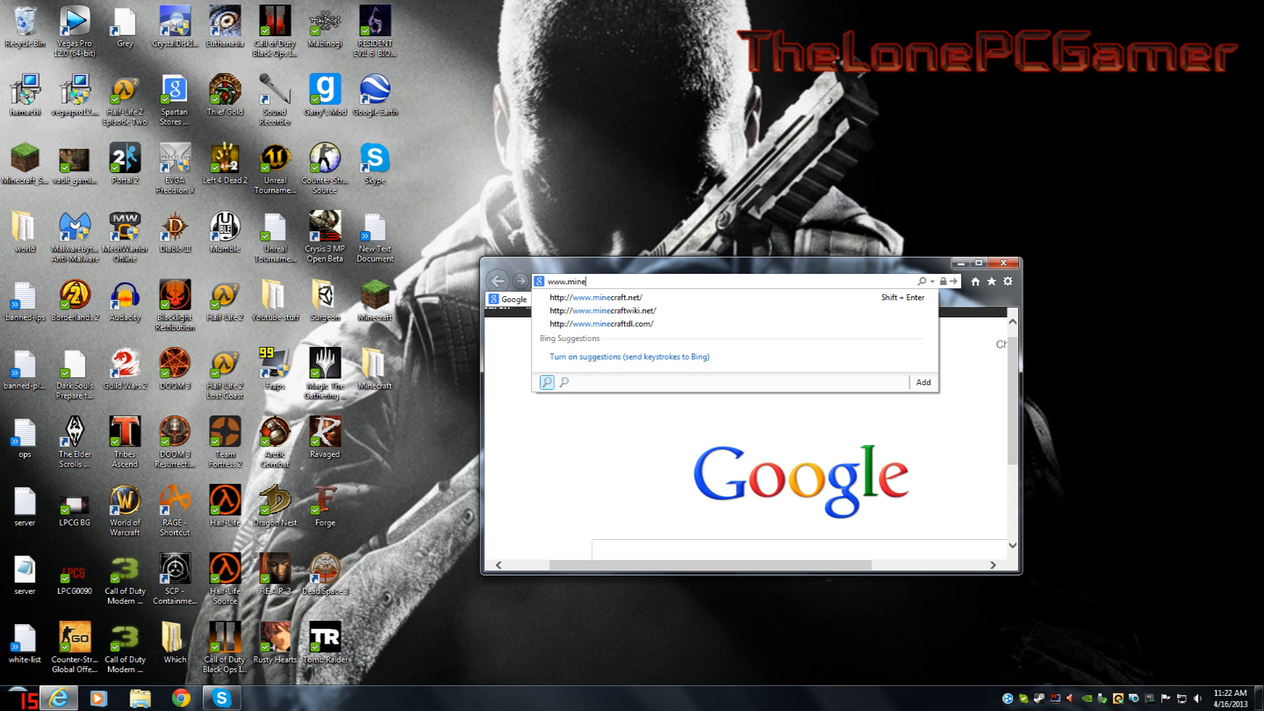
left_click(594, 296)
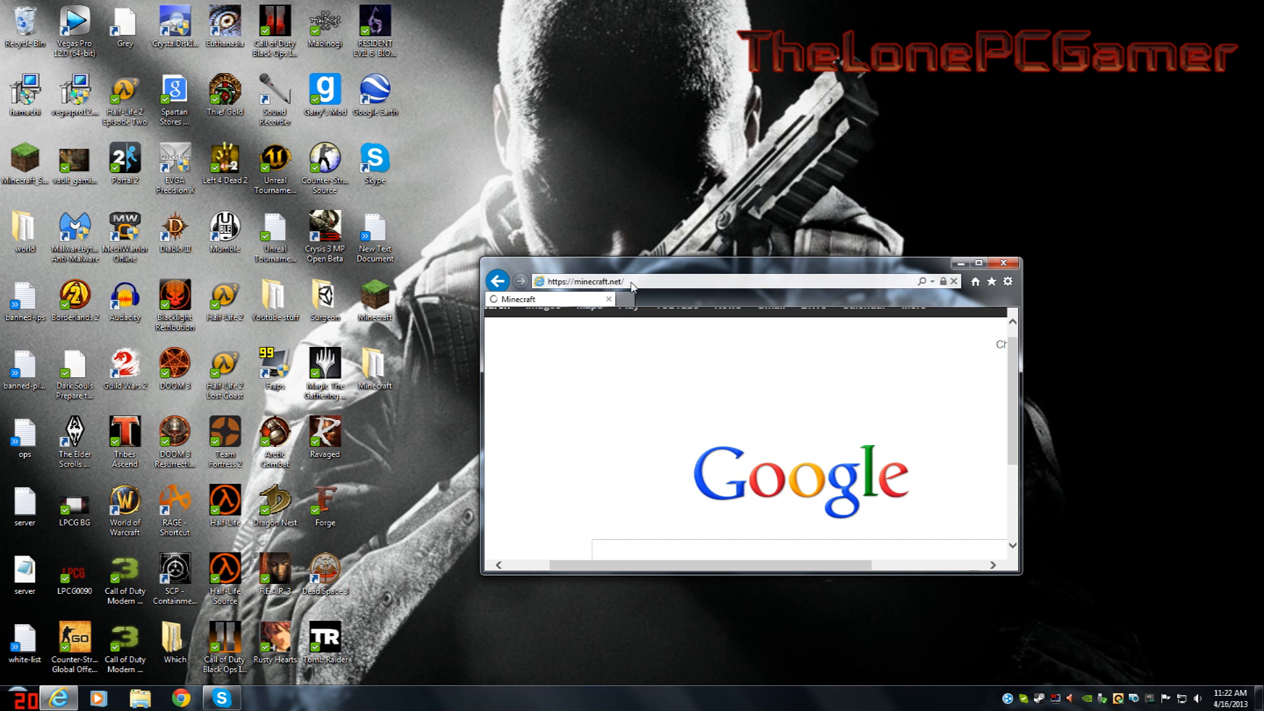
left_click(978, 281)
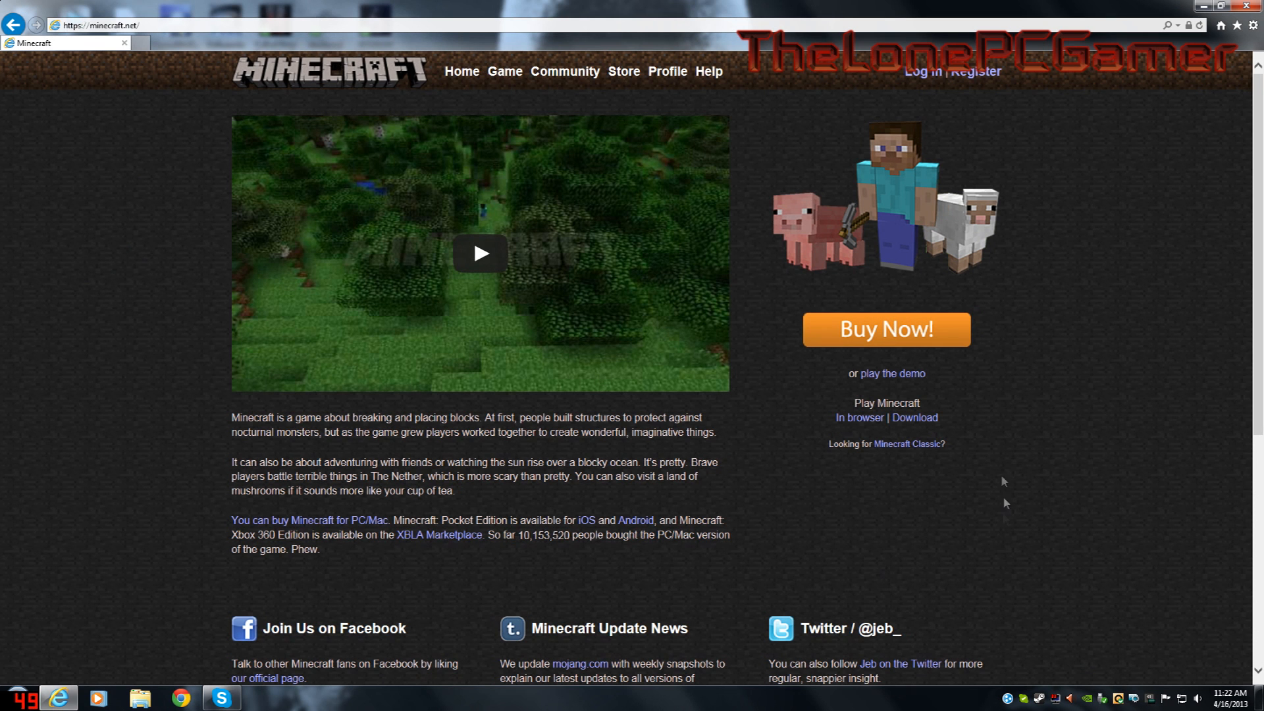
mouse_move(920, 426)
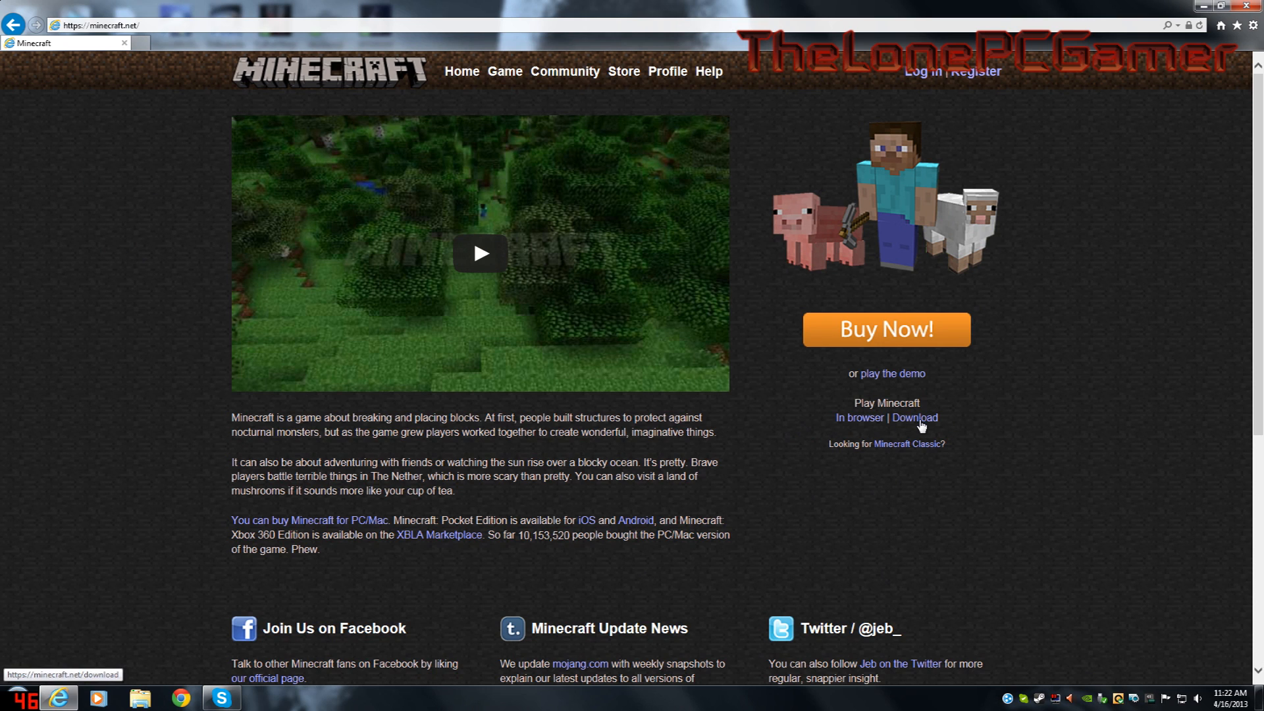
left_click(914, 418)
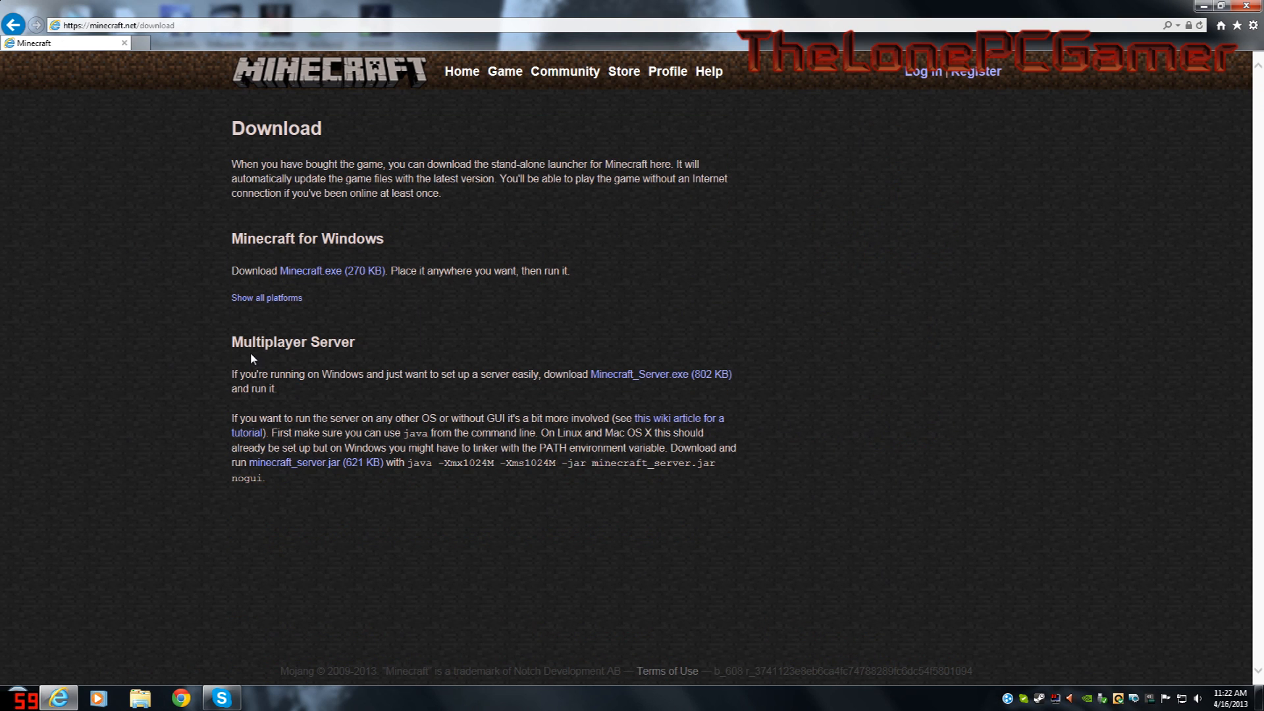
double_click(291, 342)
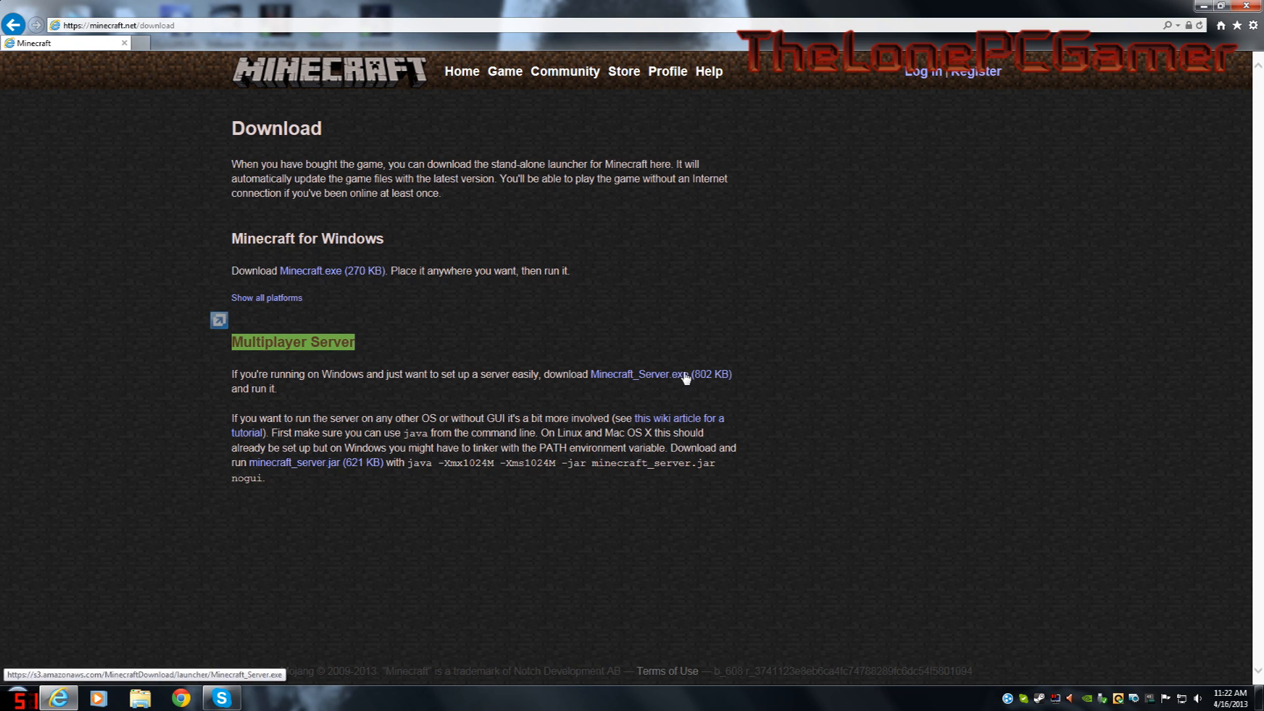
Save Minecraft_Server.exe into a newly created desktop folder named Server
left_click(652, 373)
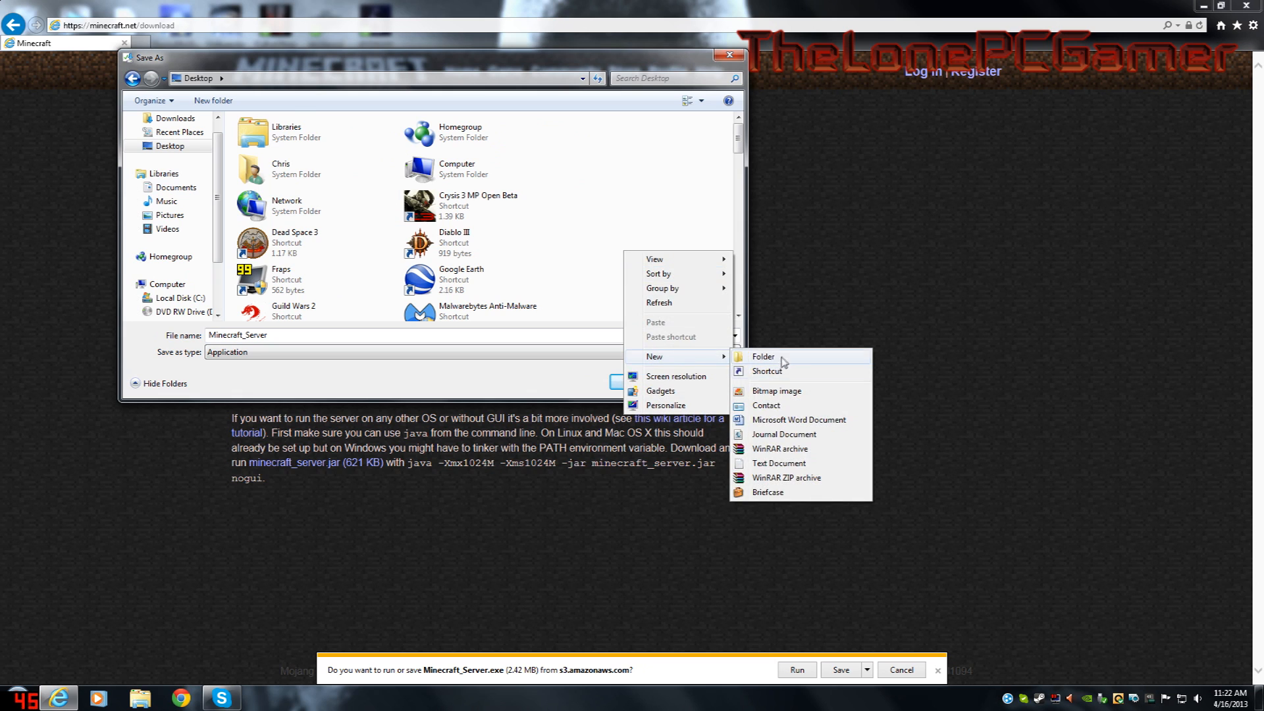
left_click(762, 356)
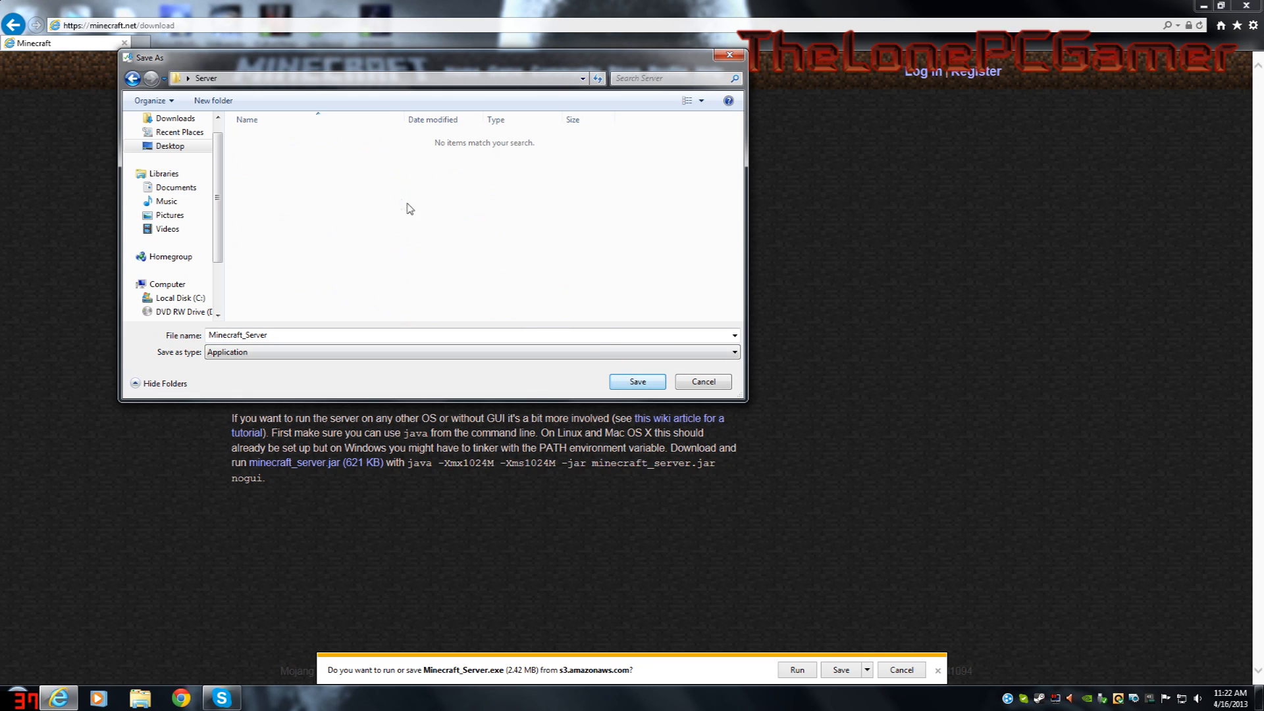
left_click(637, 382)
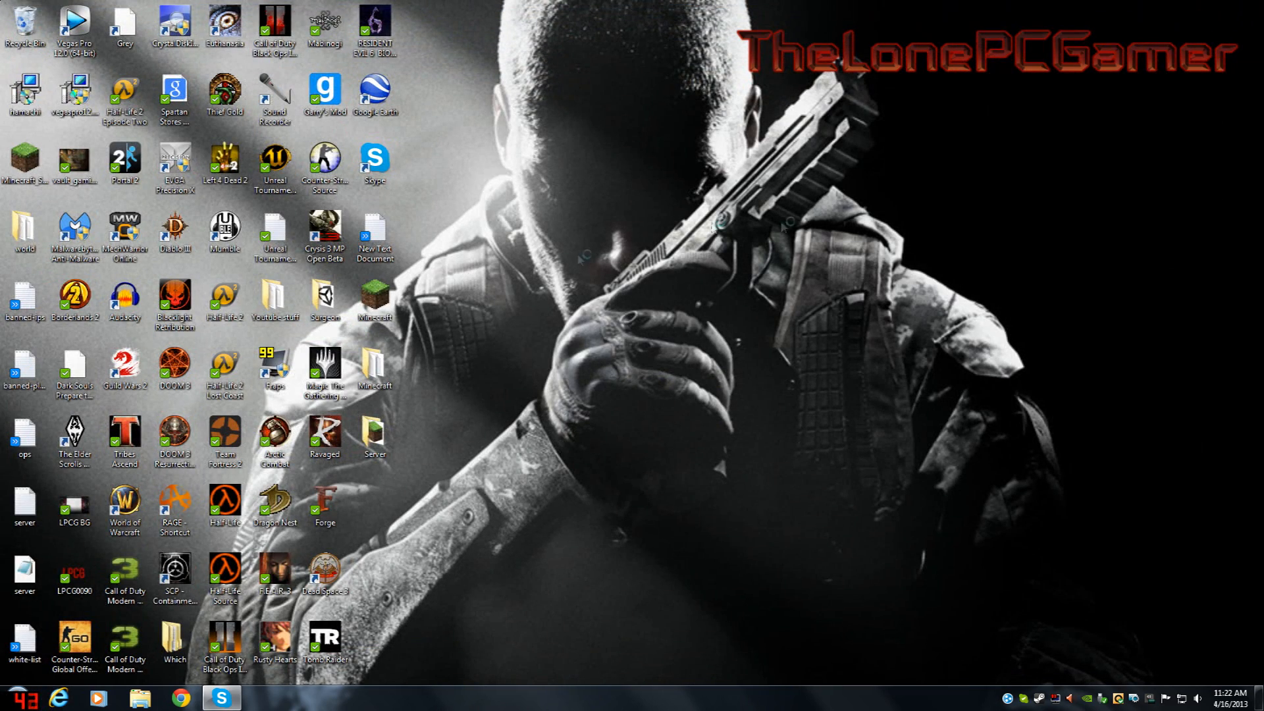
Open the desktop Server folder and run Minecraft_Server to generate world and config files
left_click(374, 434)
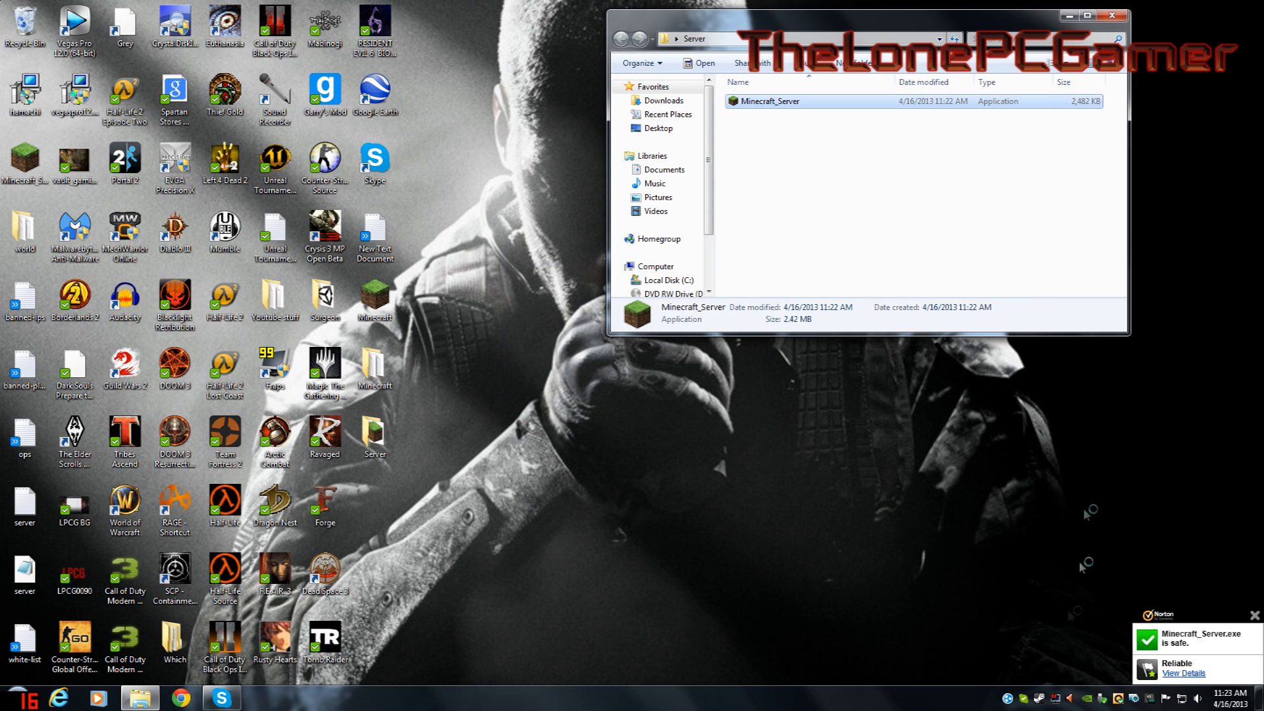
mouse_move(904, 432)
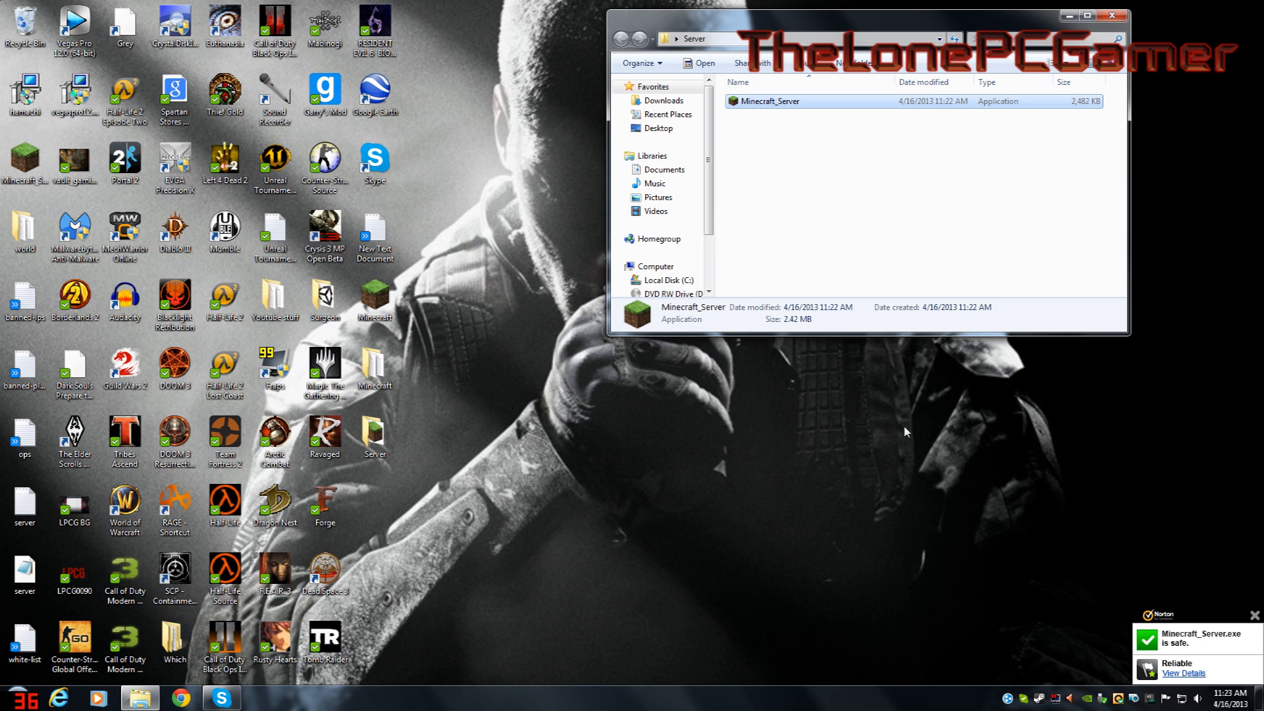
double_click(770, 101)
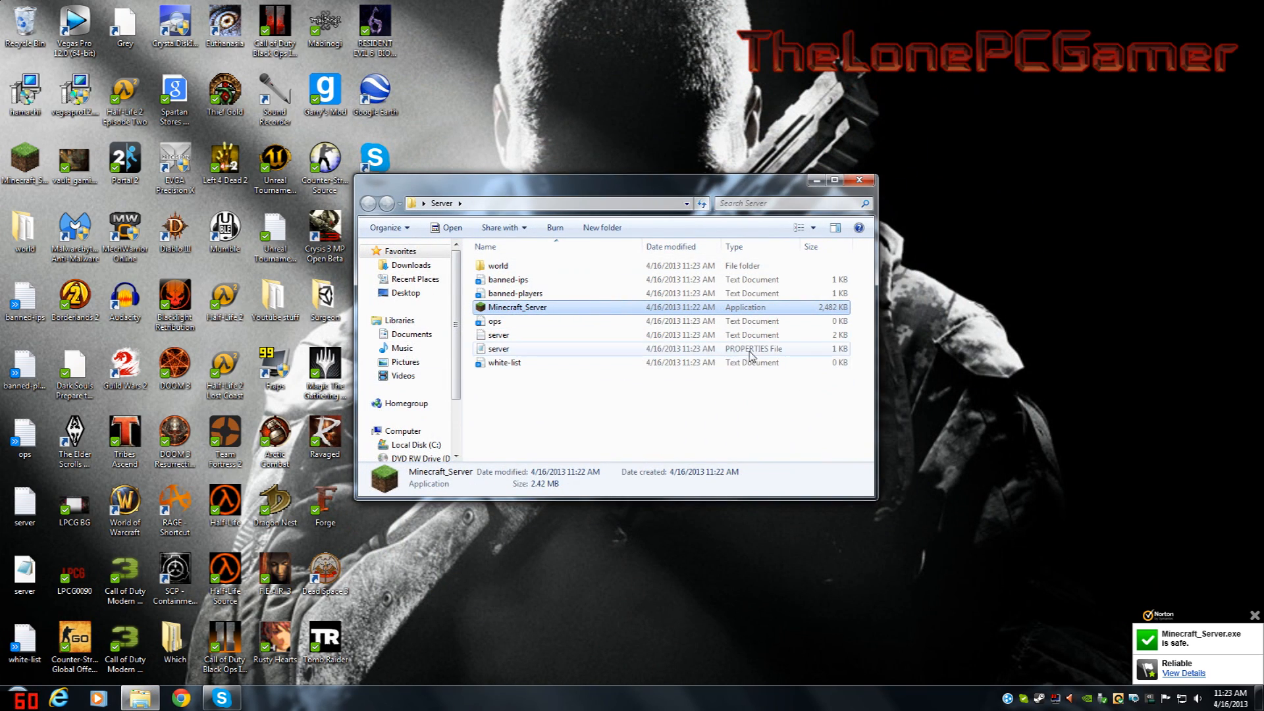
Open server.properties in Notepad, review settings like port 25565 and 20 max players, then close
left_click(498, 348)
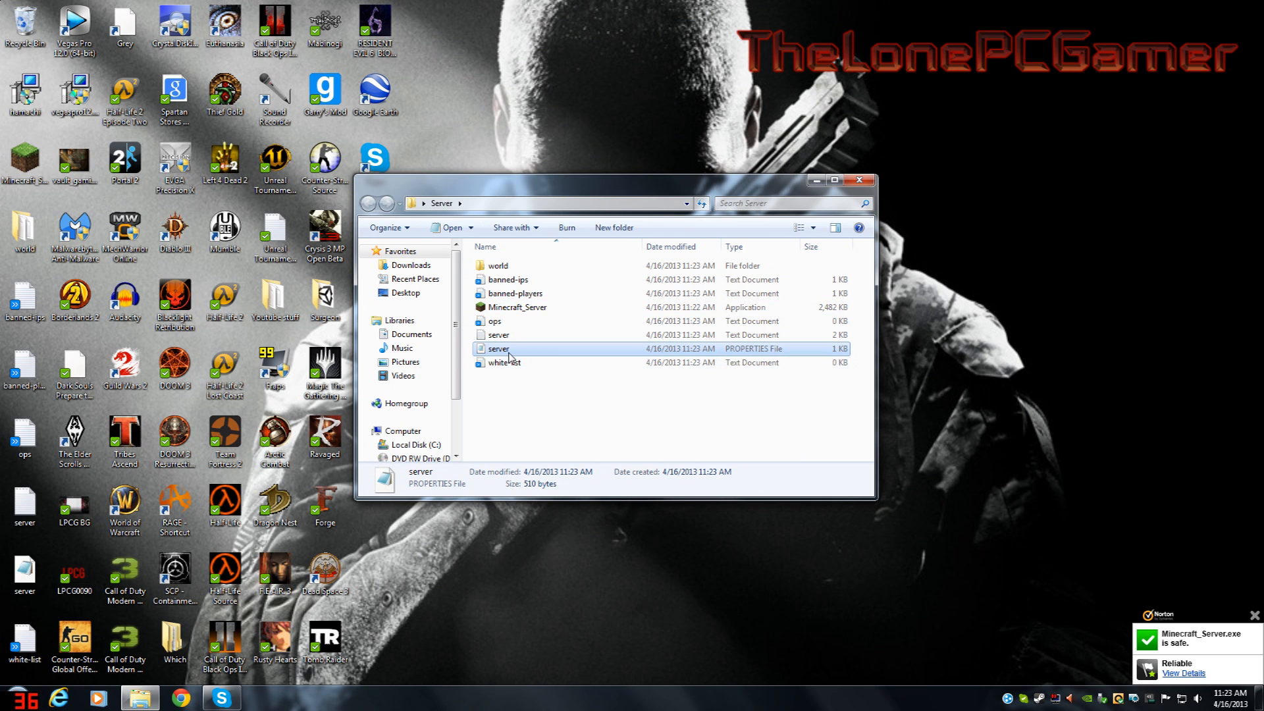
right_click(498, 349)
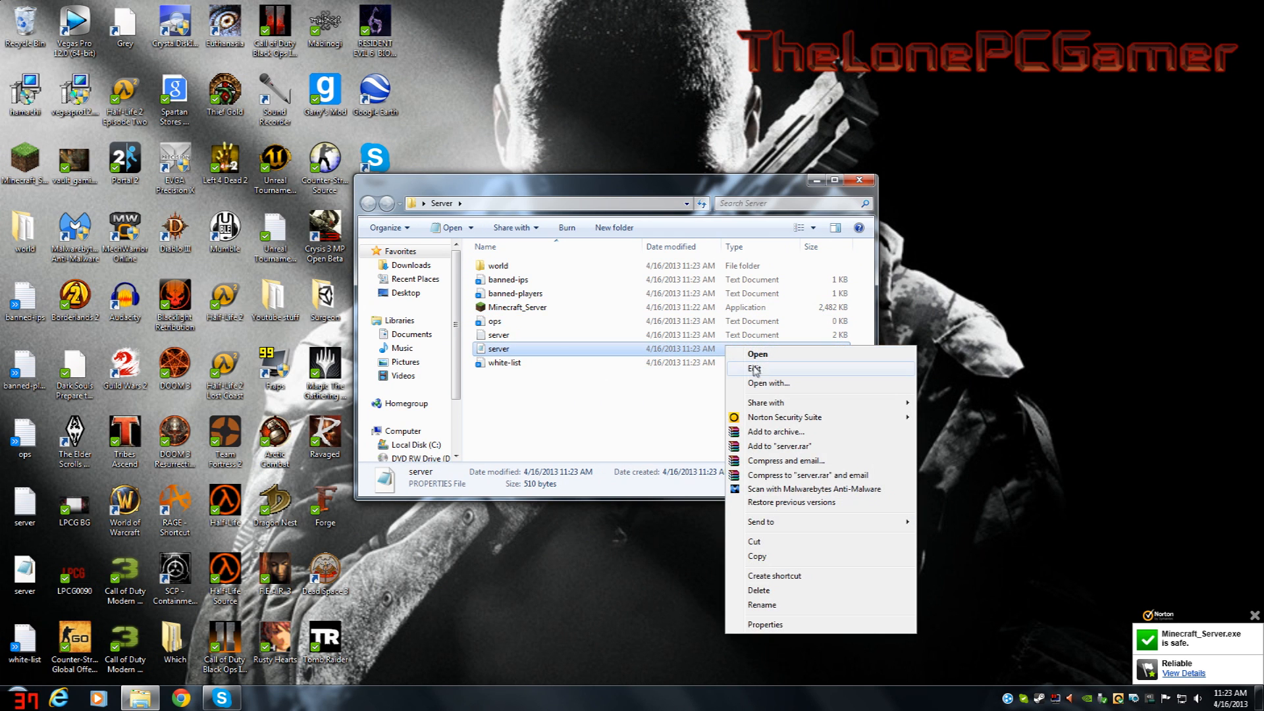
left_click(768, 384)
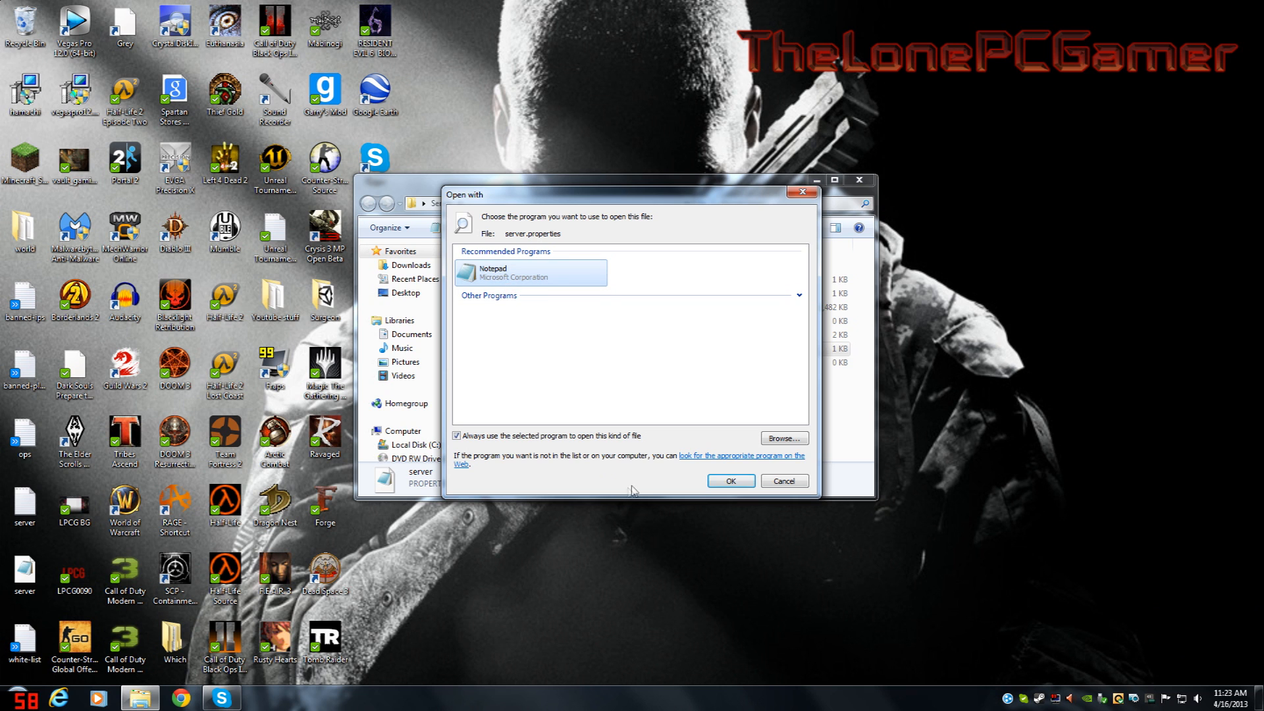
left_click(731, 480)
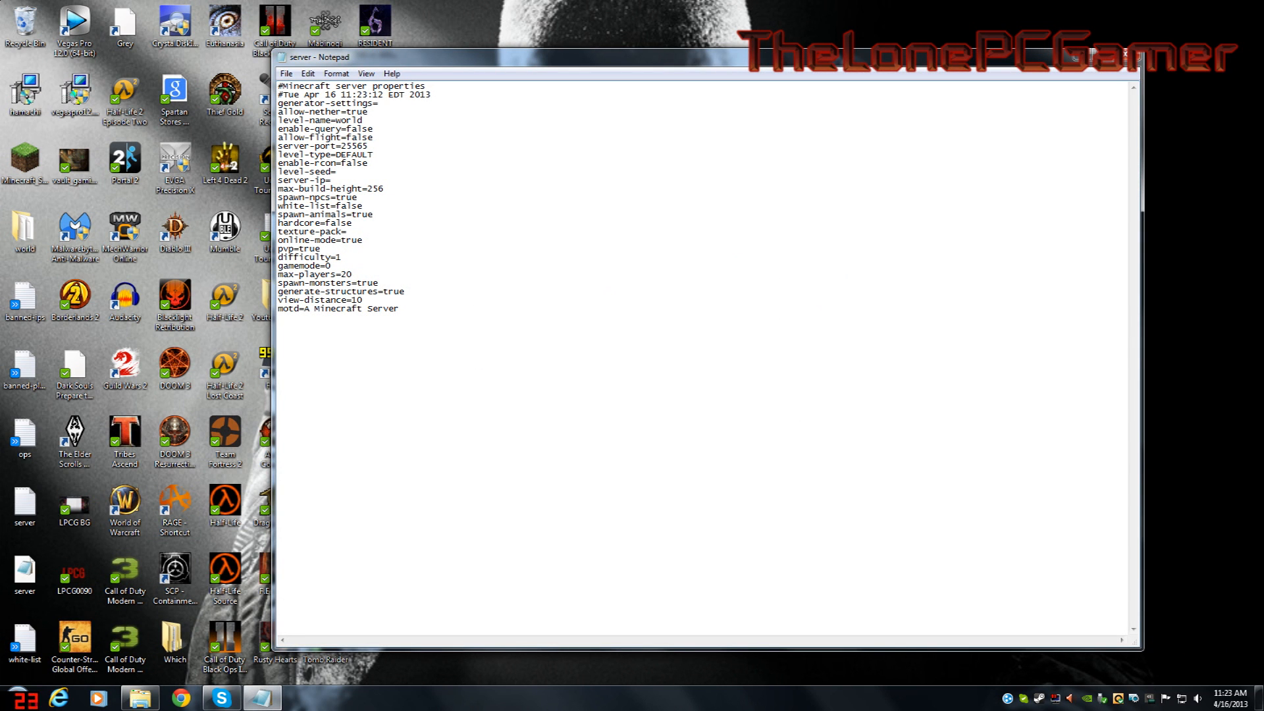
double_click(305, 180)
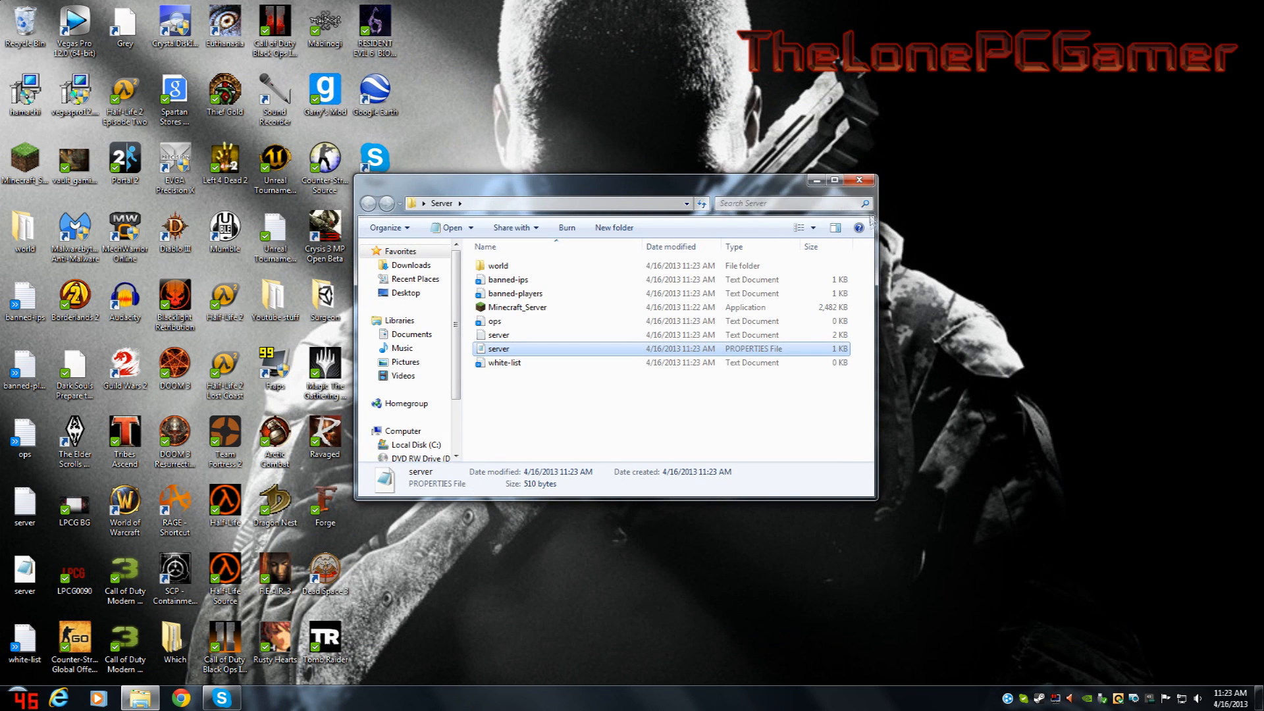
Search Google for 'hamachi download' and open the Softonic Hamachi download page
left_click(860, 180)
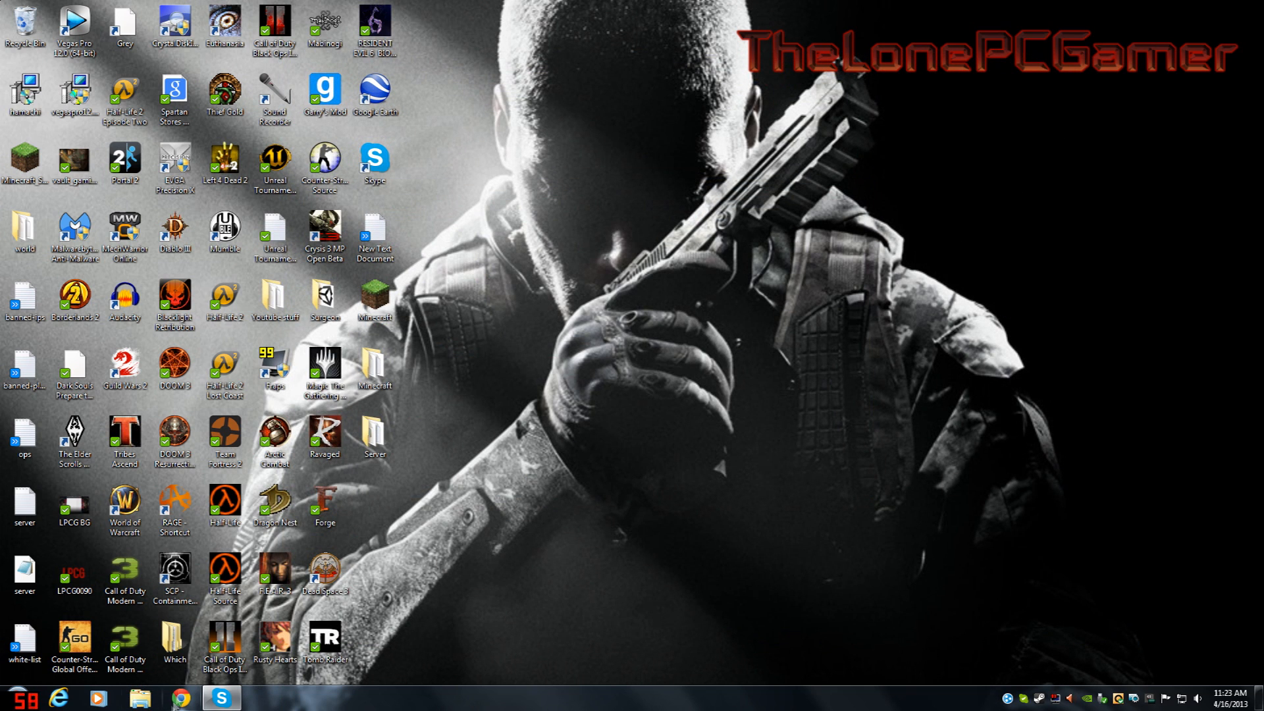
left_click(65, 695)
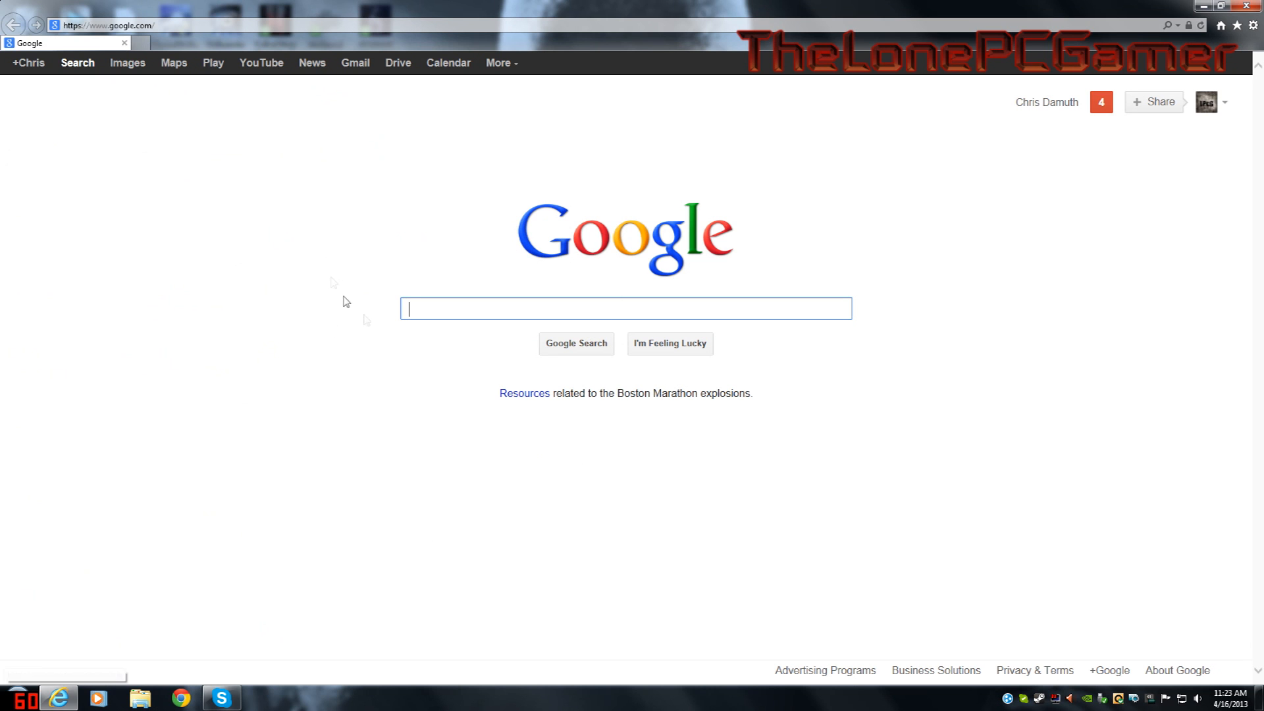
type("hamachi download")
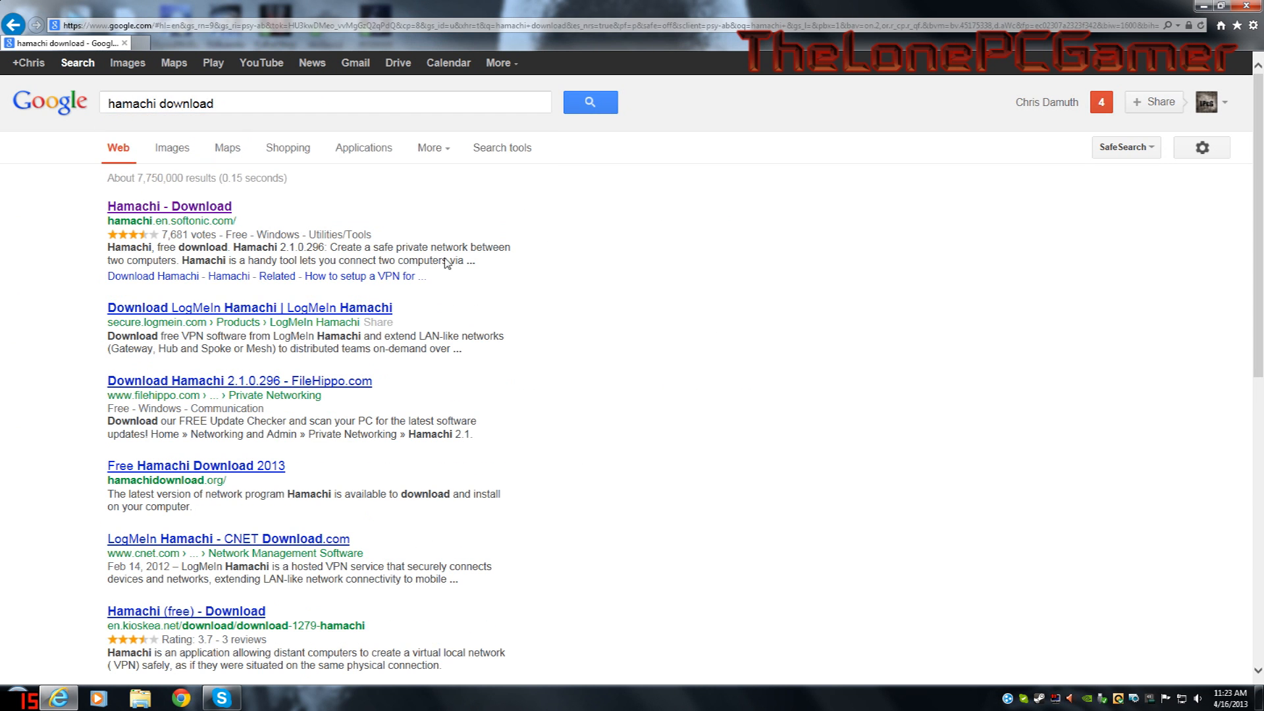
left_click(164, 206)
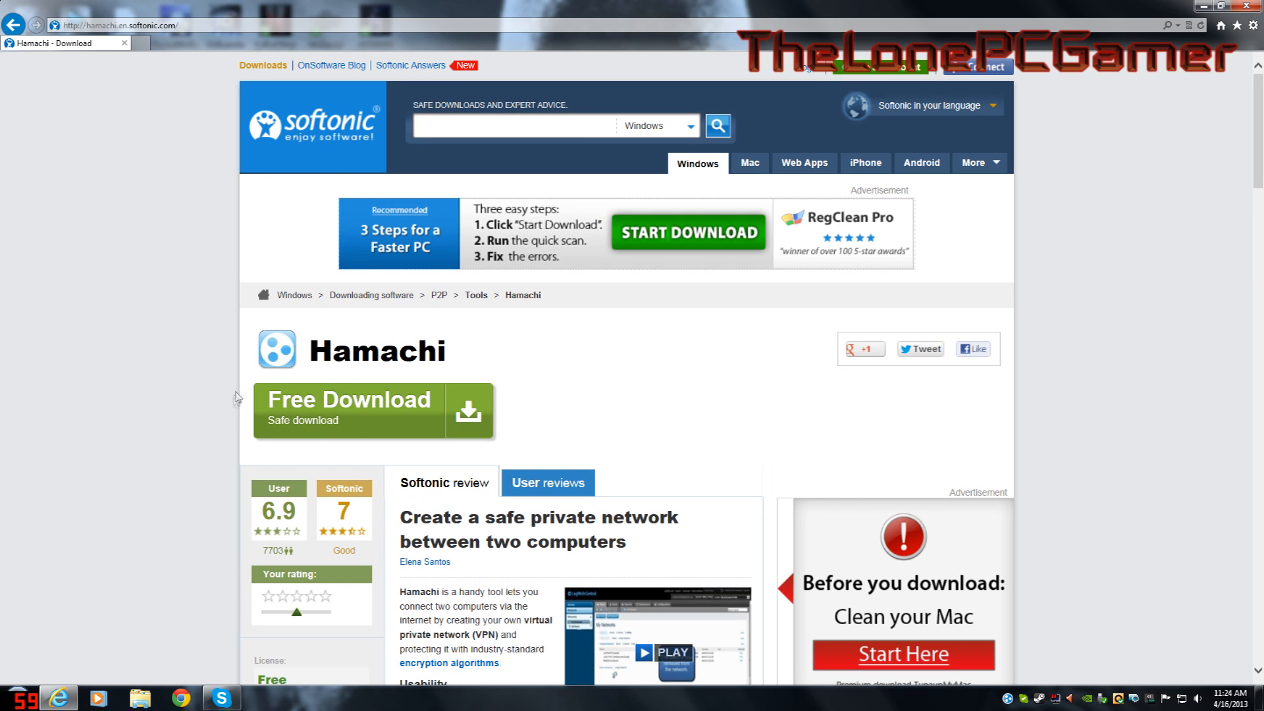
mouse_move(272, 385)
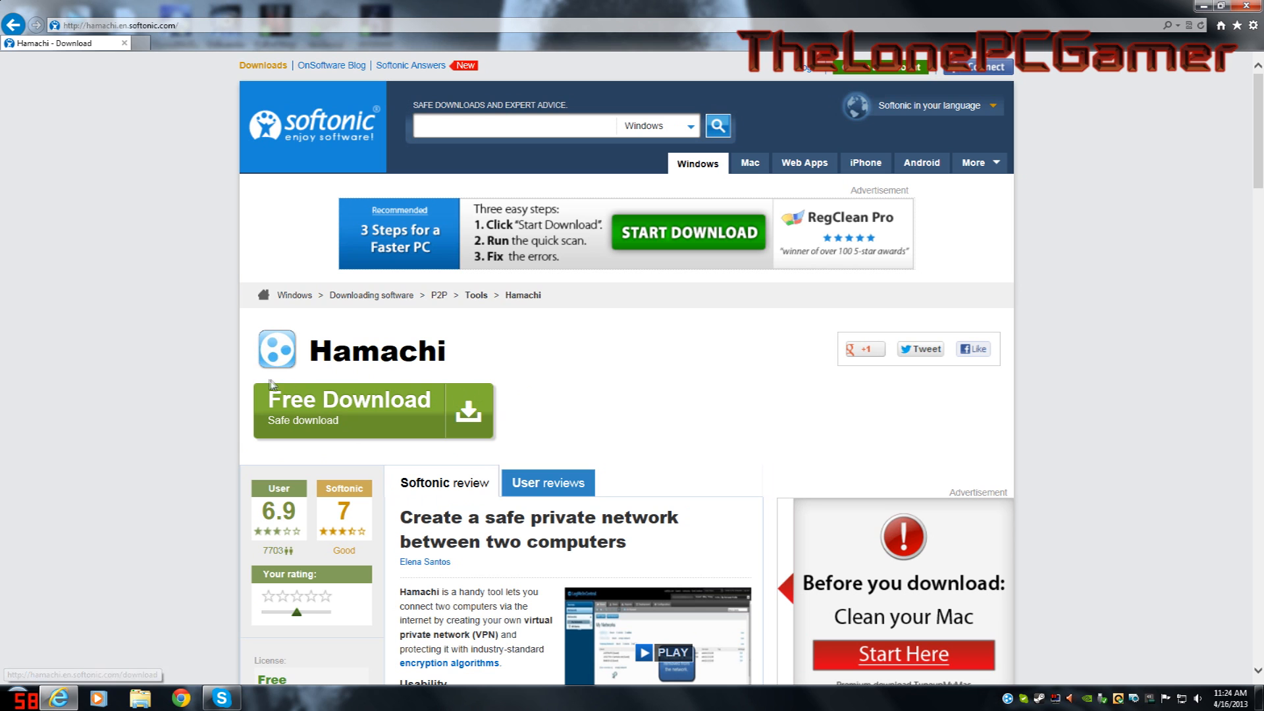
mouse_move(245, 438)
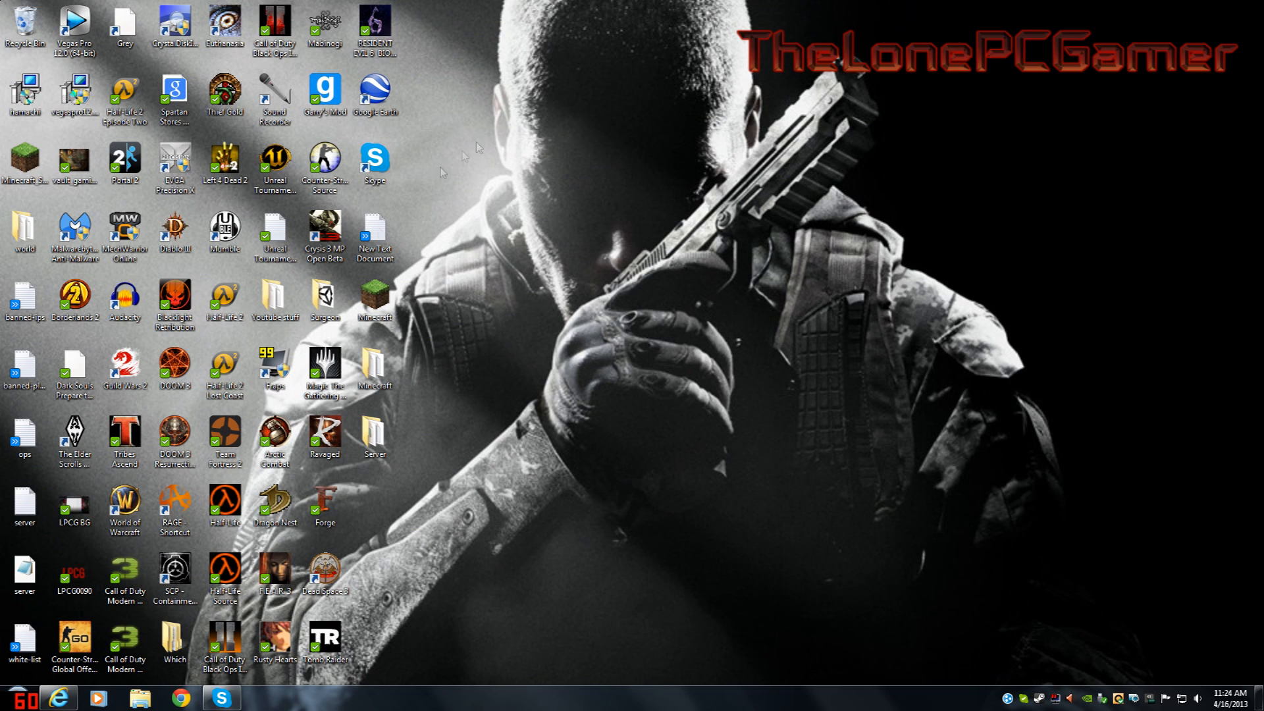
mouse_move(978, 281)
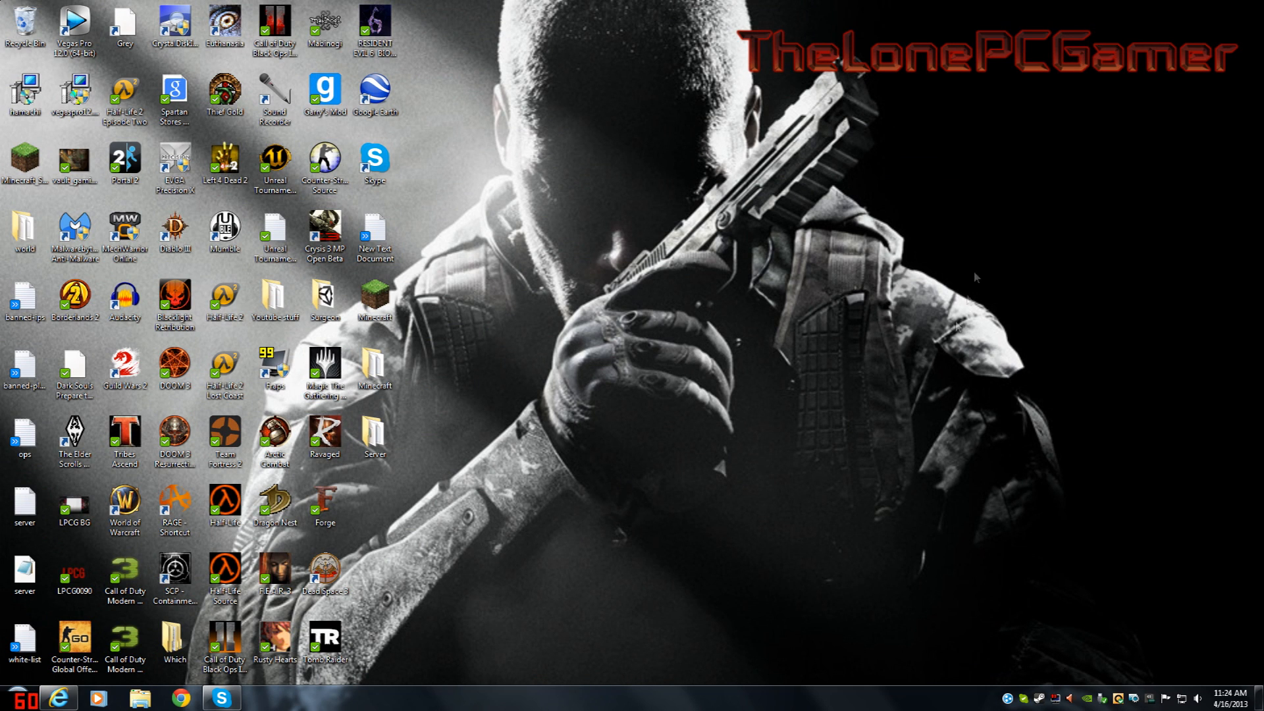
mouse_move(573, 478)
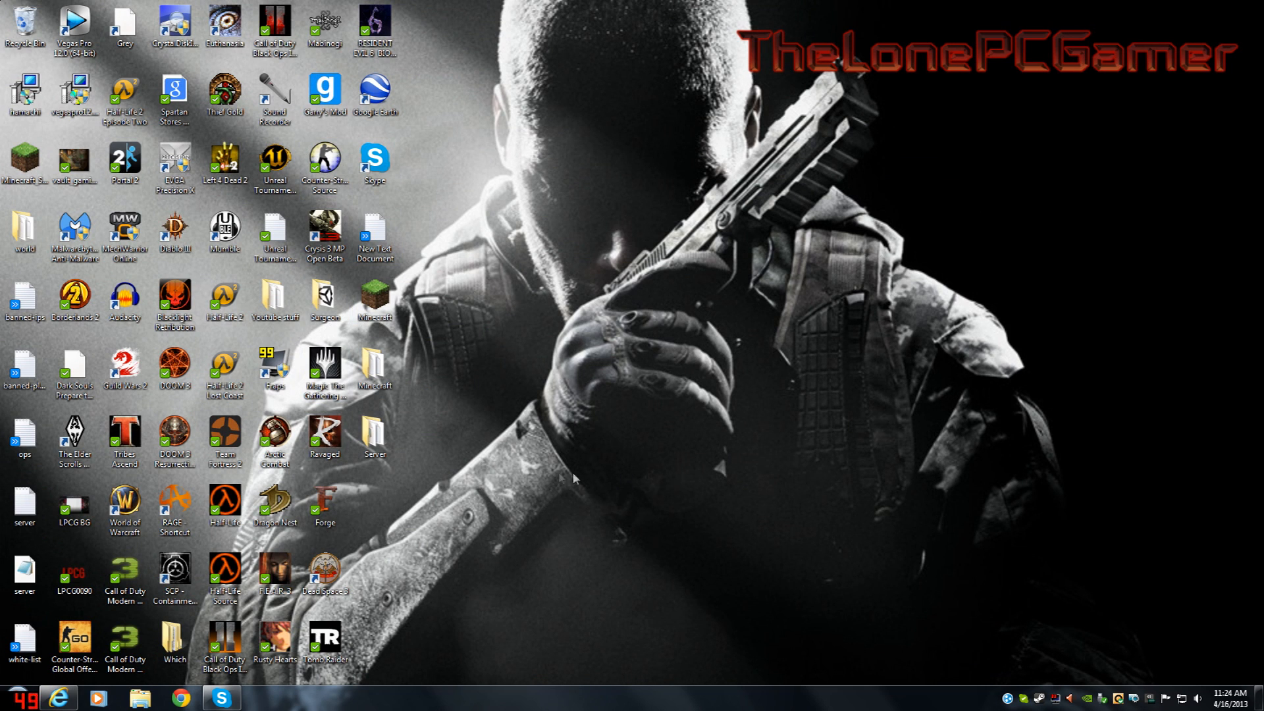
mouse_move(795, 64)
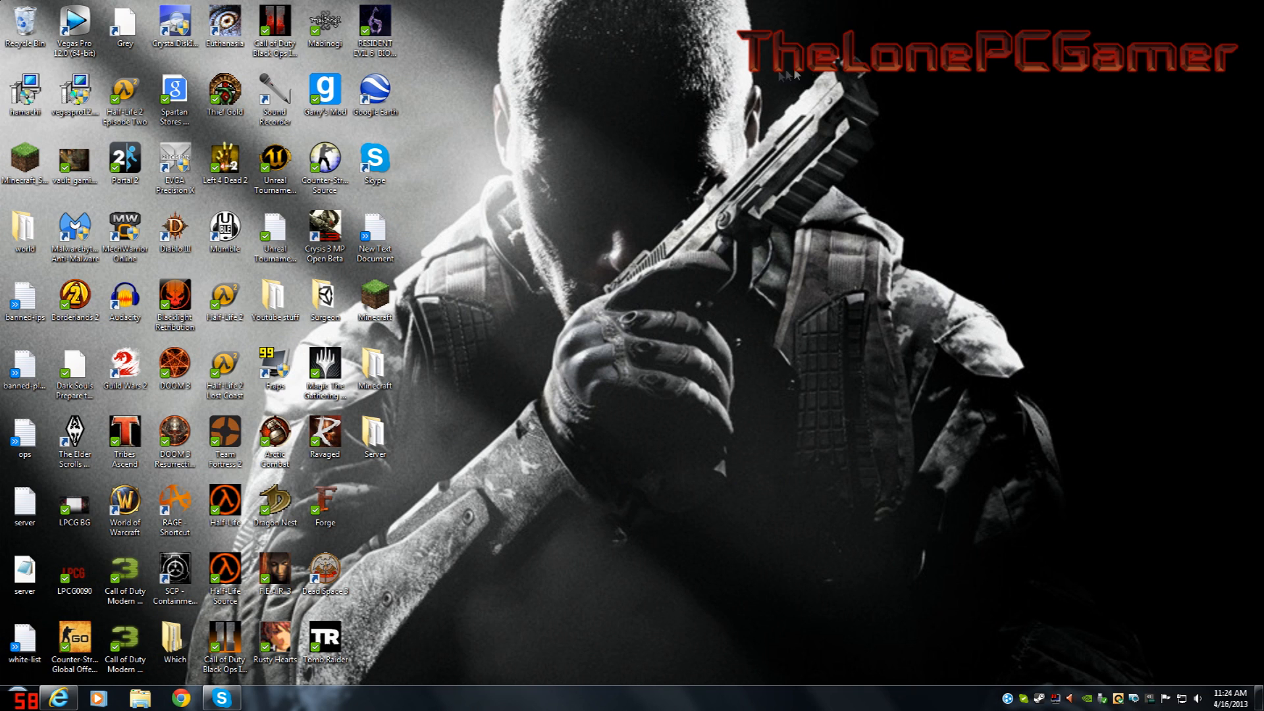
mouse_move(886, 364)
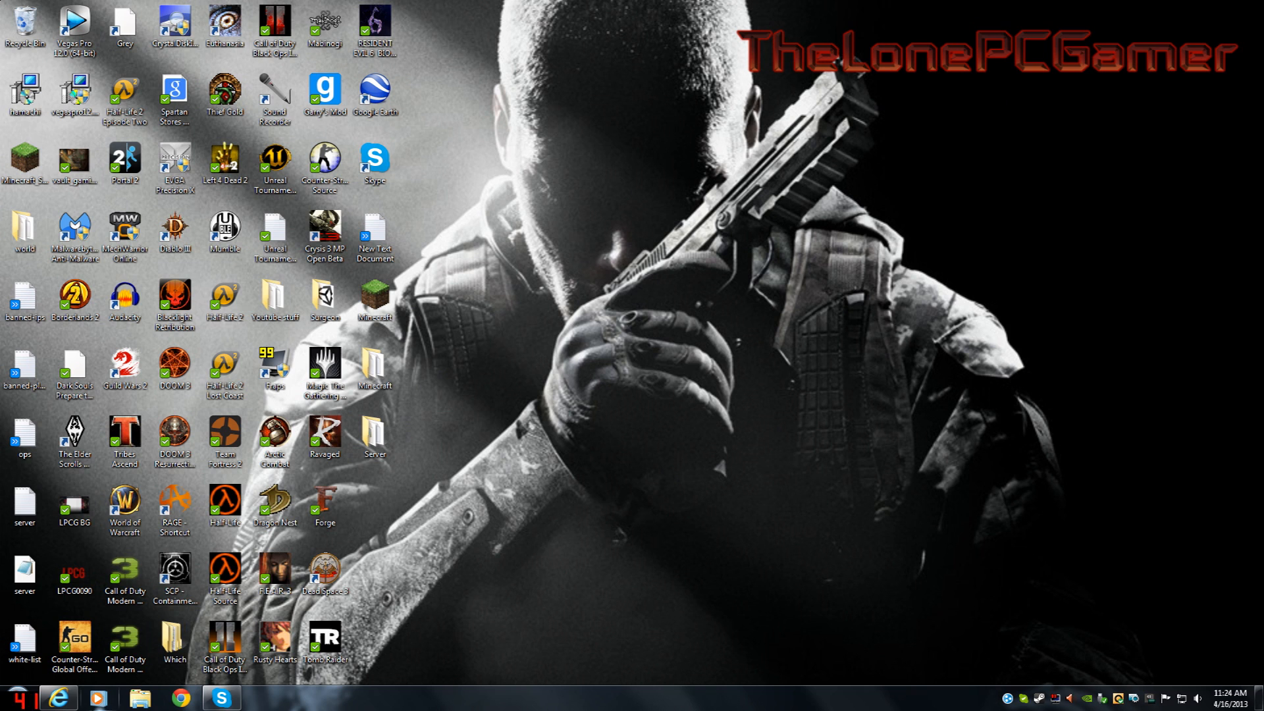
left_click(13, 695)
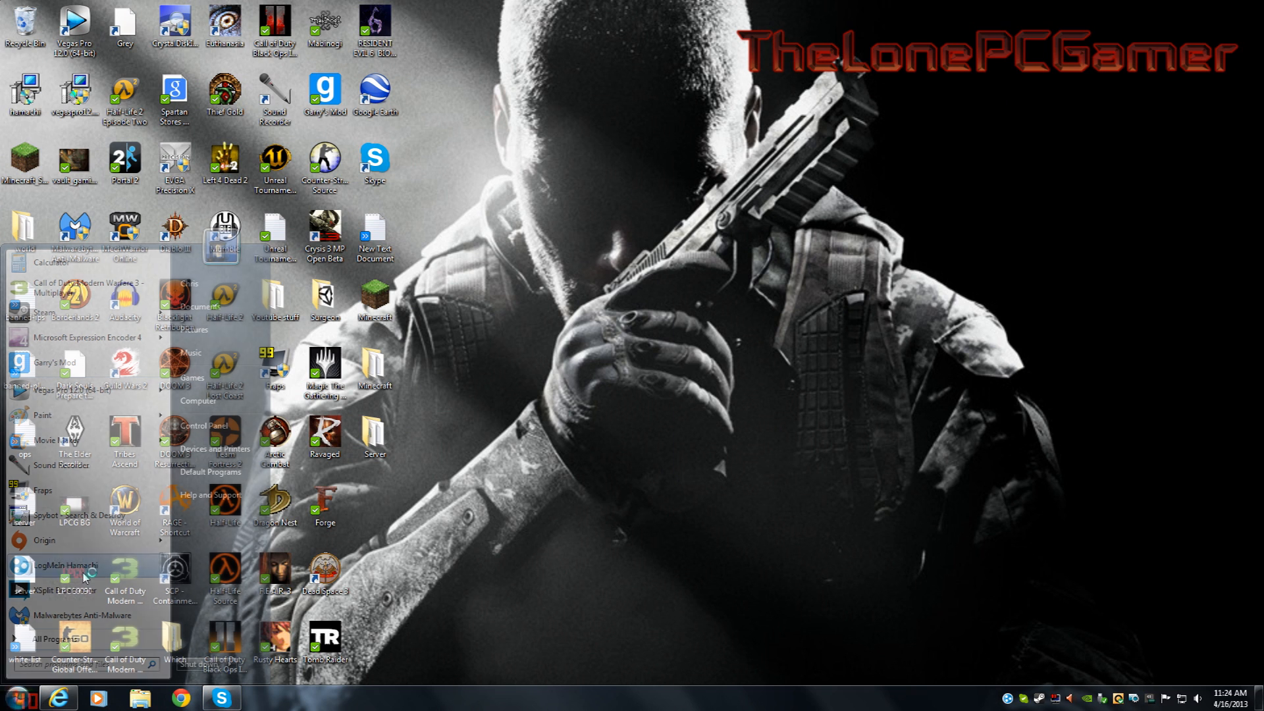
Launch LogMeIn Hamachi from the Start menu, signed in as TheLonePCGamer
left_click(58, 565)
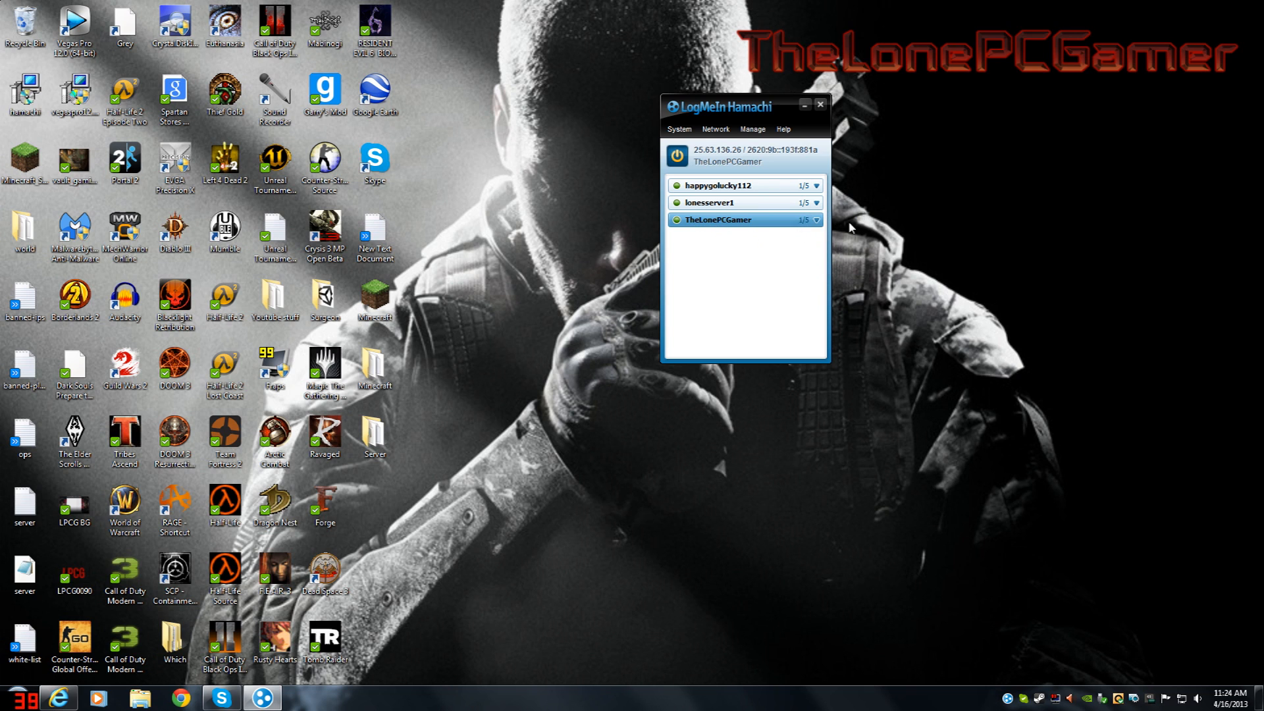
mouse_move(689, 258)
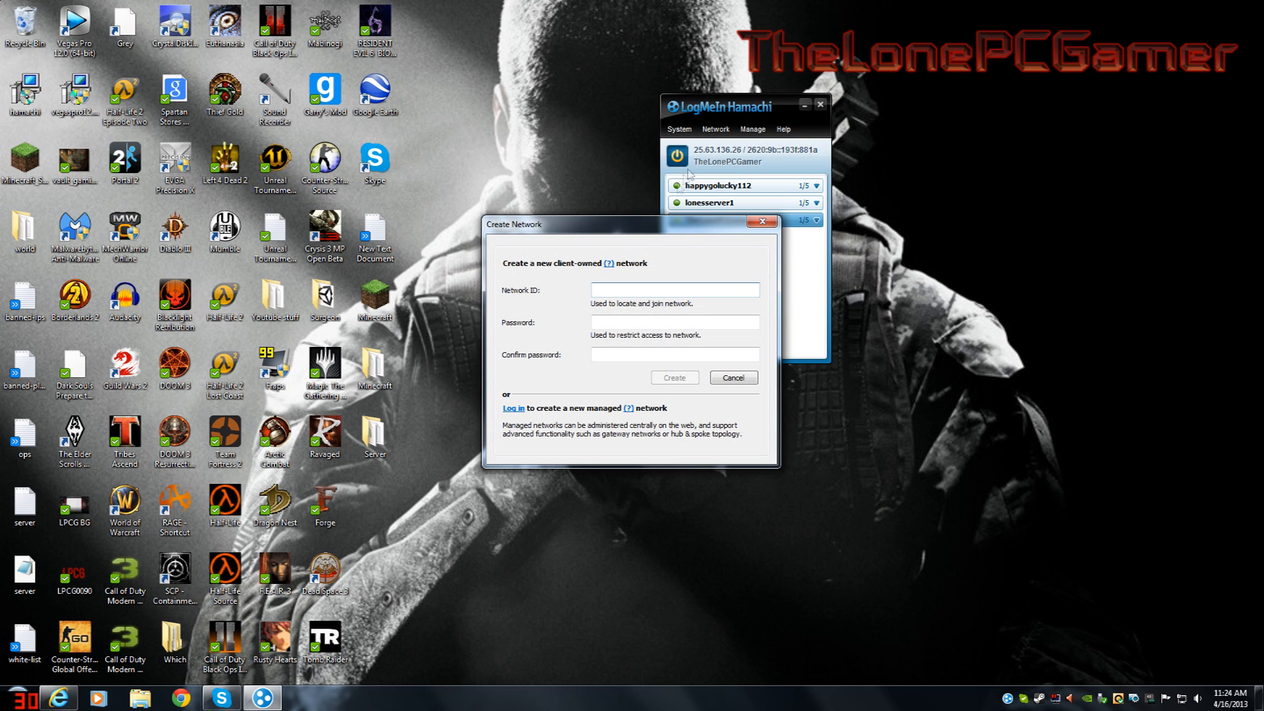
Create network treehuggersunite12 with a password and matching confirmation
left_click_drag(631, 223, 393, 108)
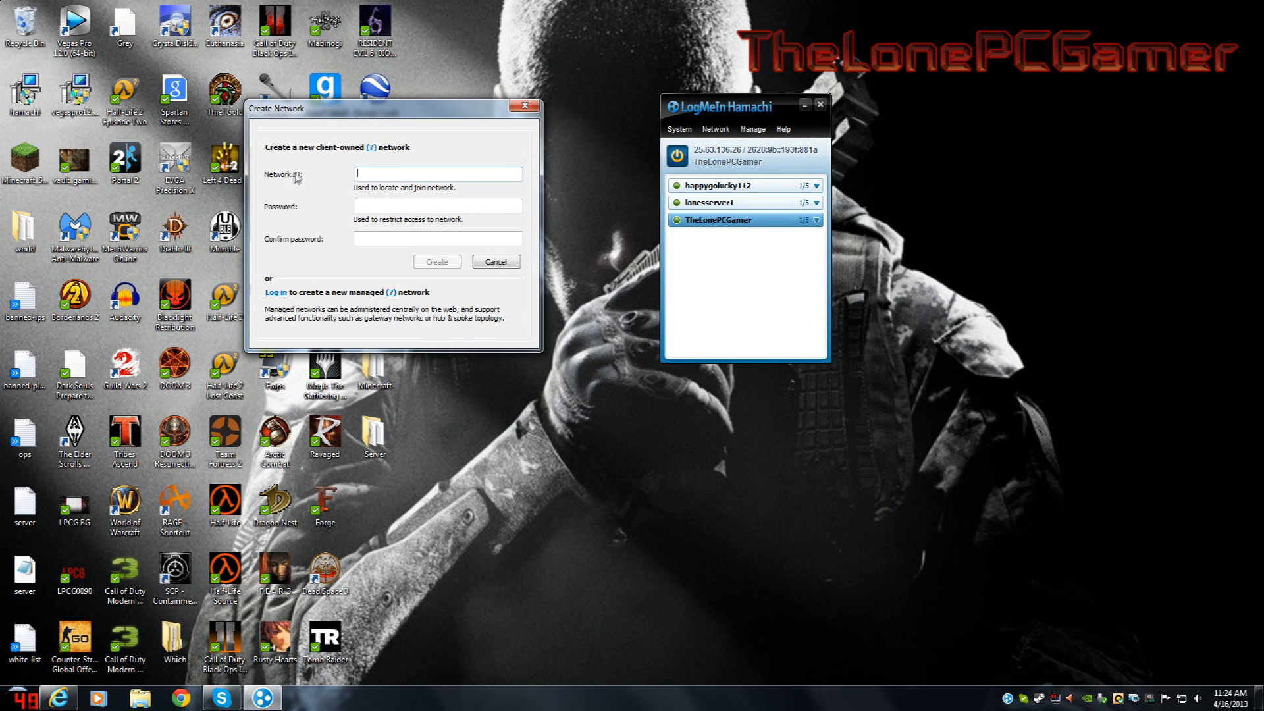
mouse_move(418, 199)
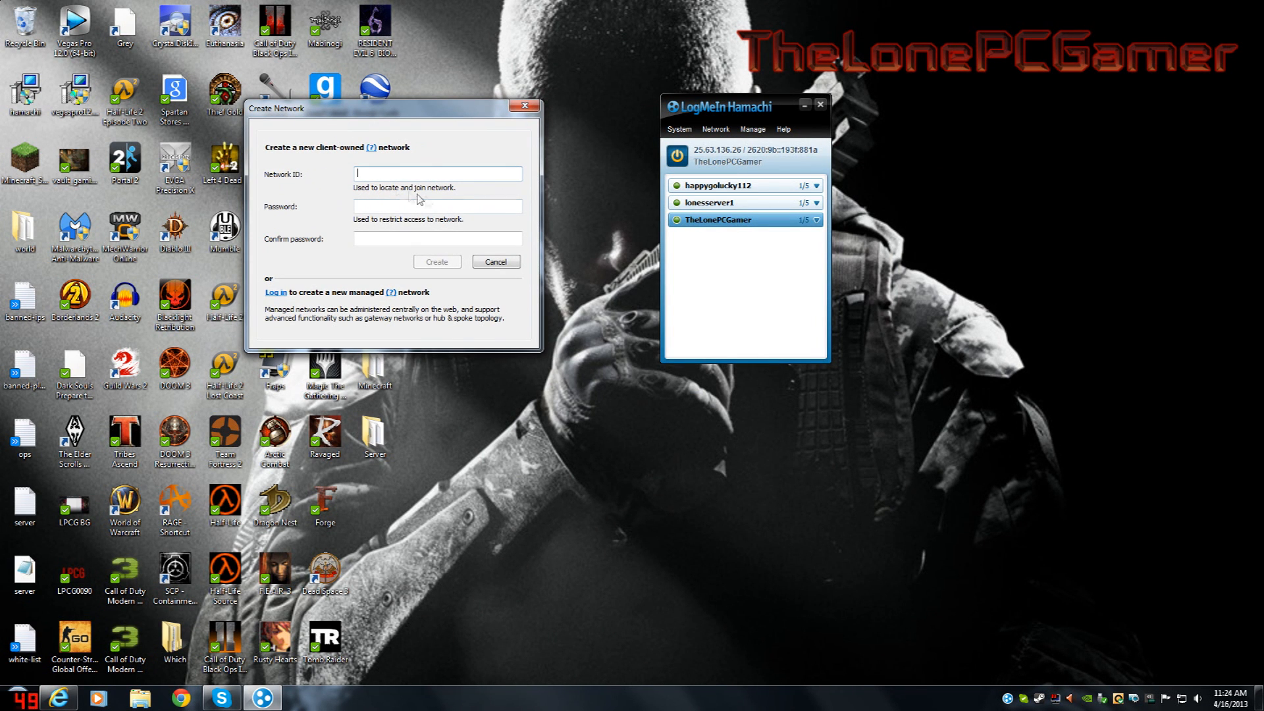
mouse_move(322, 169)
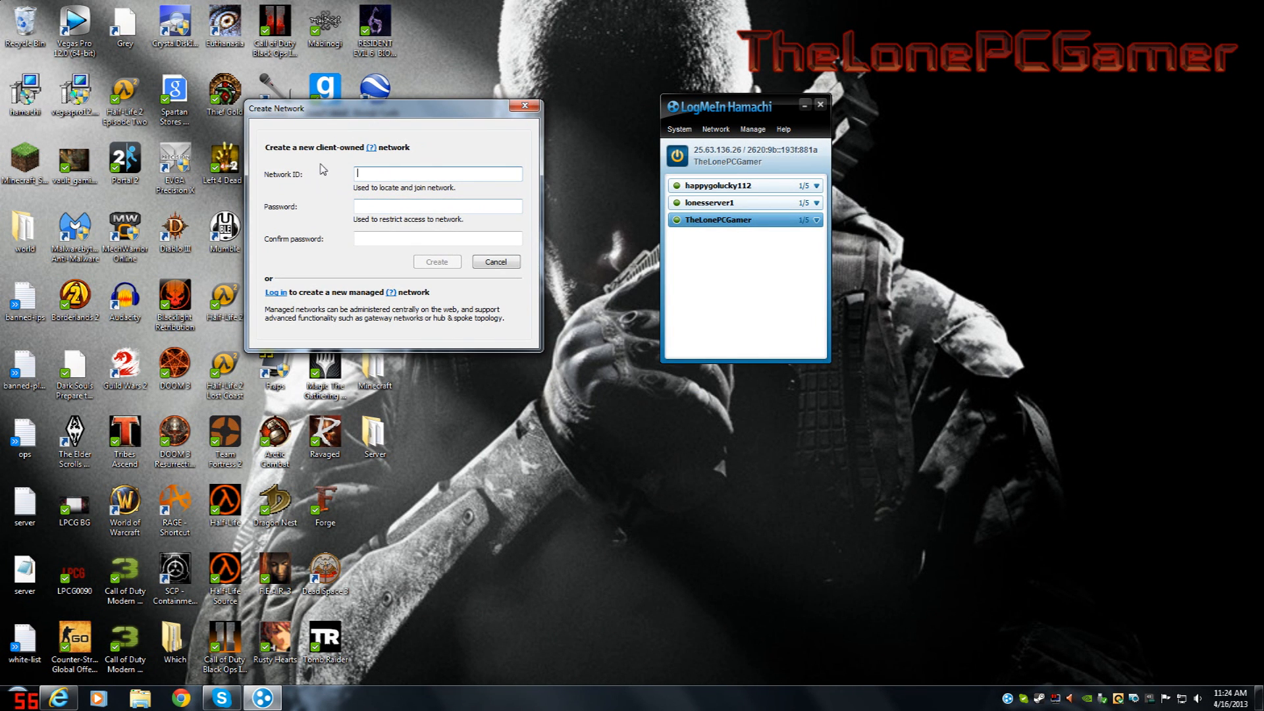
mouse_move(275, 211)
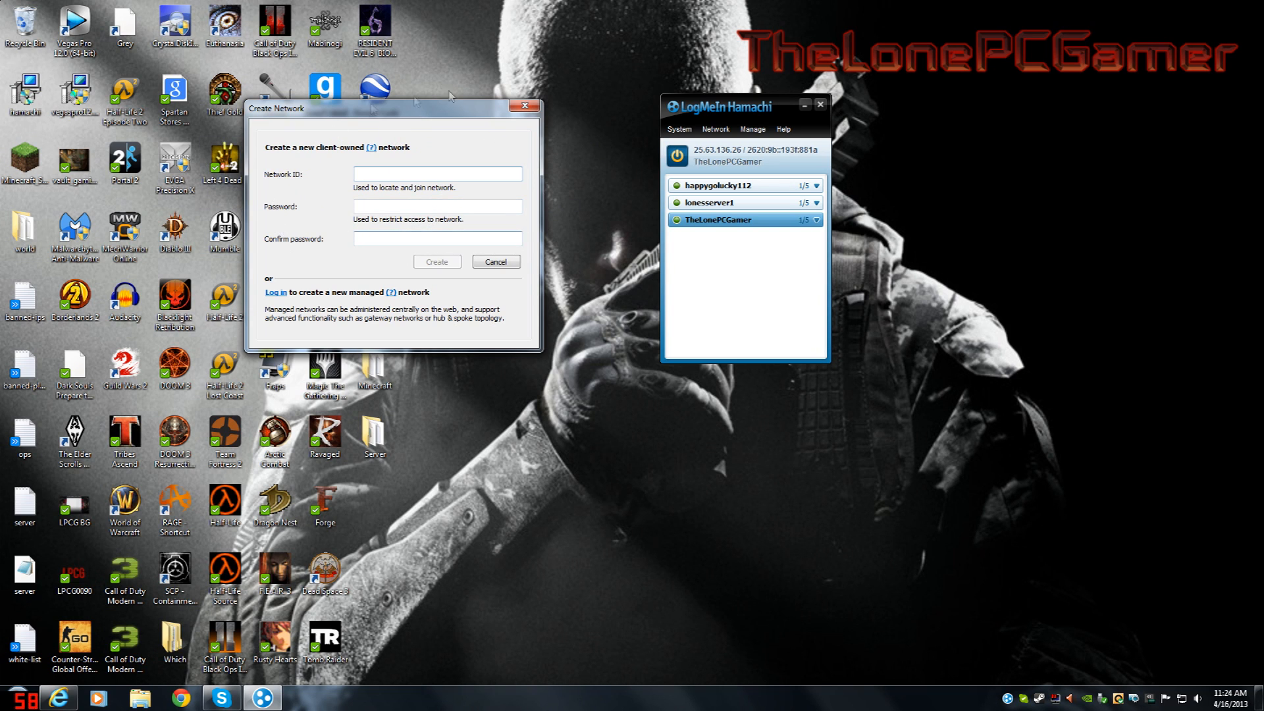
mouse_move(397, 117)
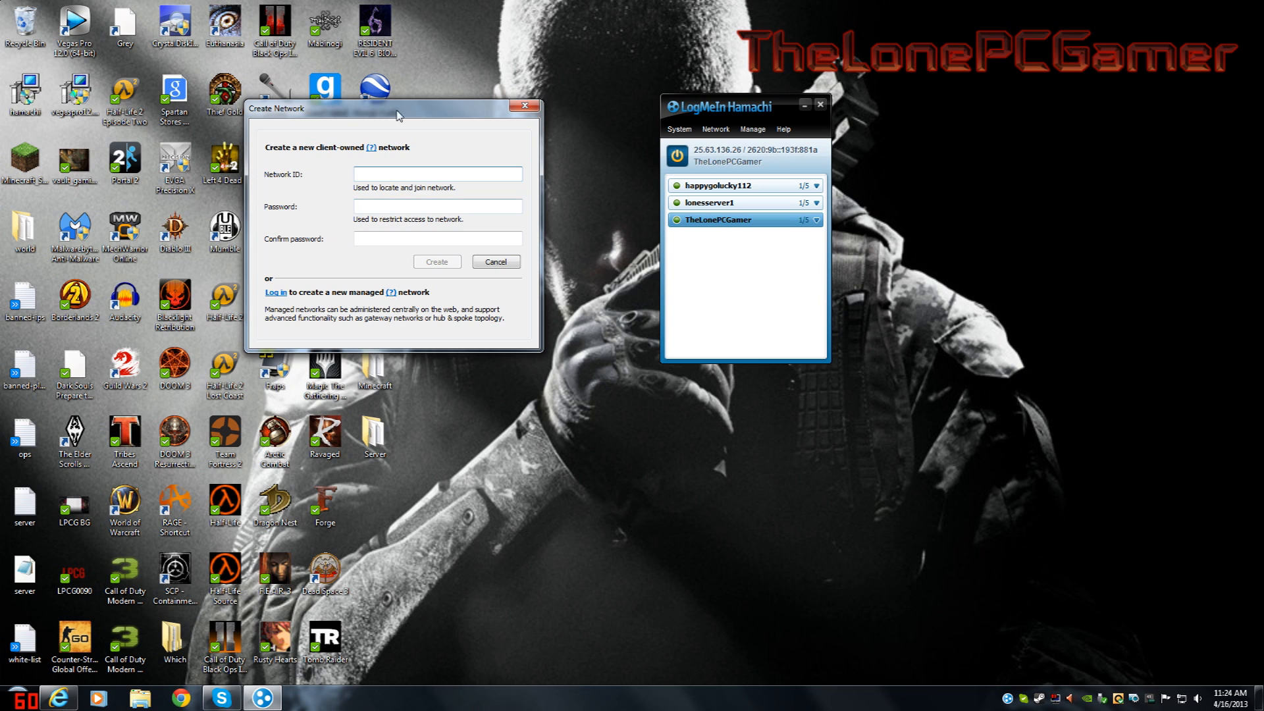
type("treehuggersunite12")
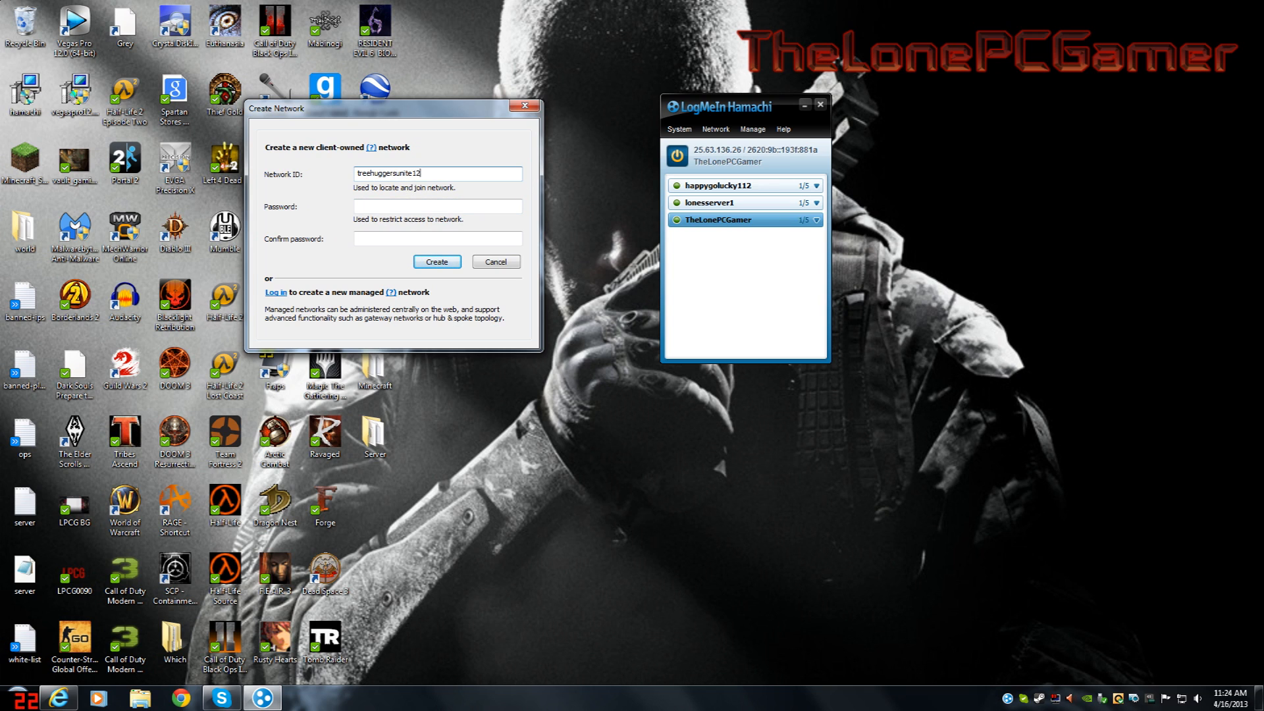
type("•")
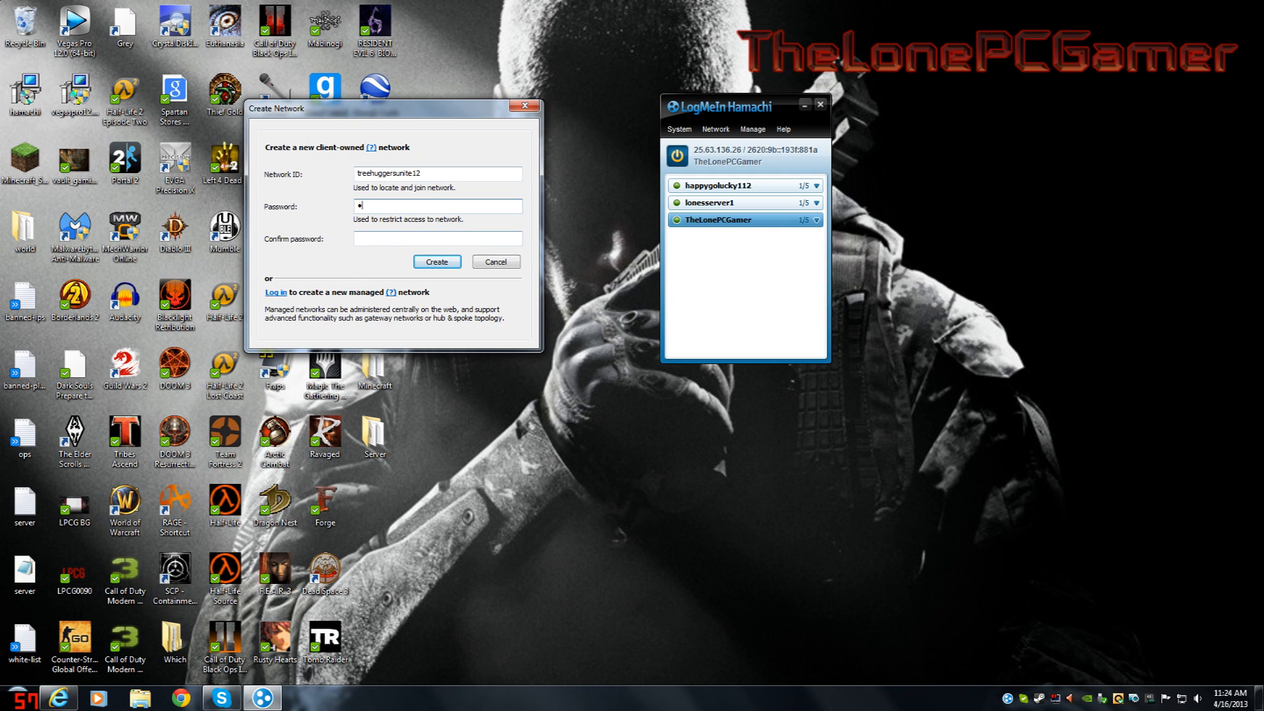
type("•")
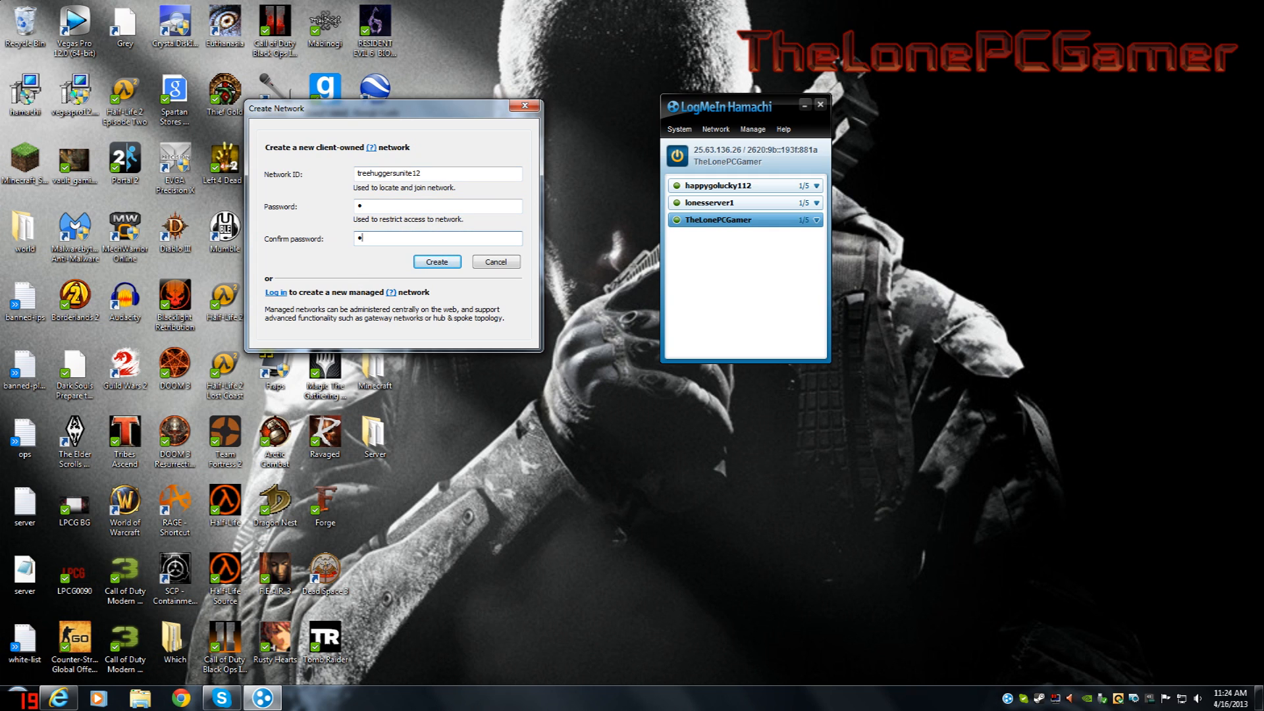
mouse_move(374, 208)
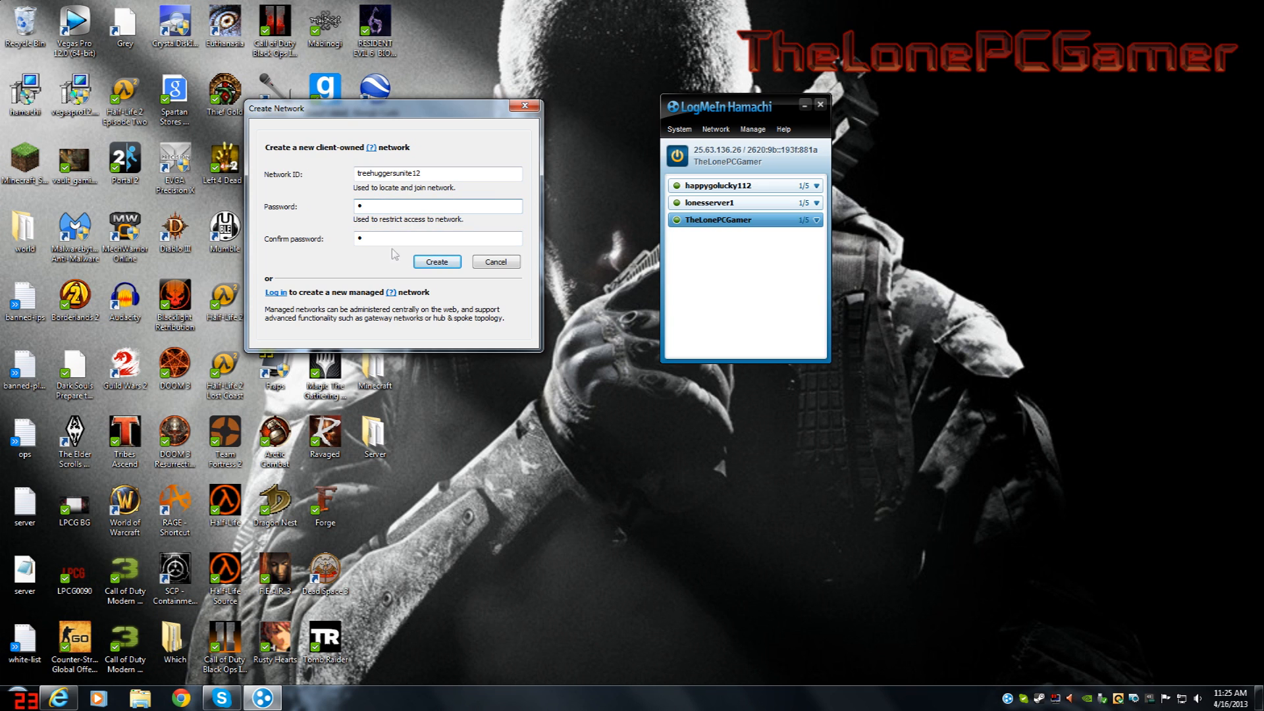
left_click(437, 262)
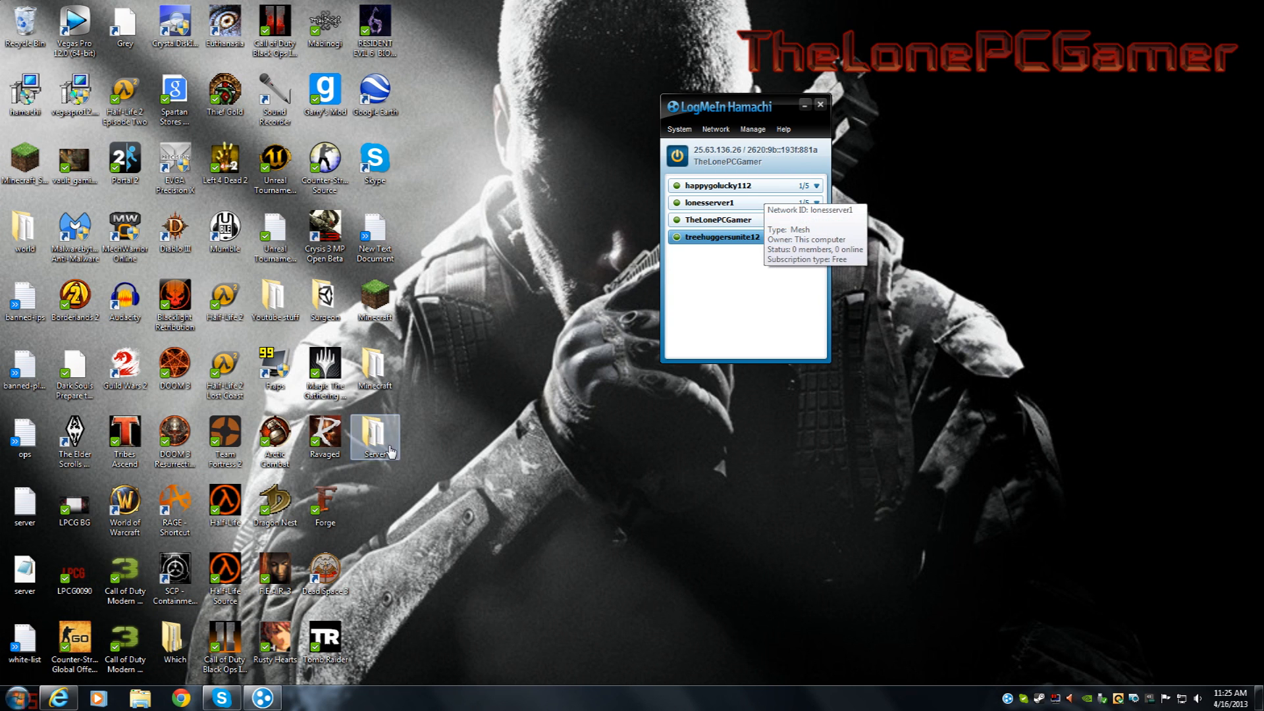
Paste Hamachi IP 25.63.136.26 after server-ip= in server.properties and save
double_click(374, 436)
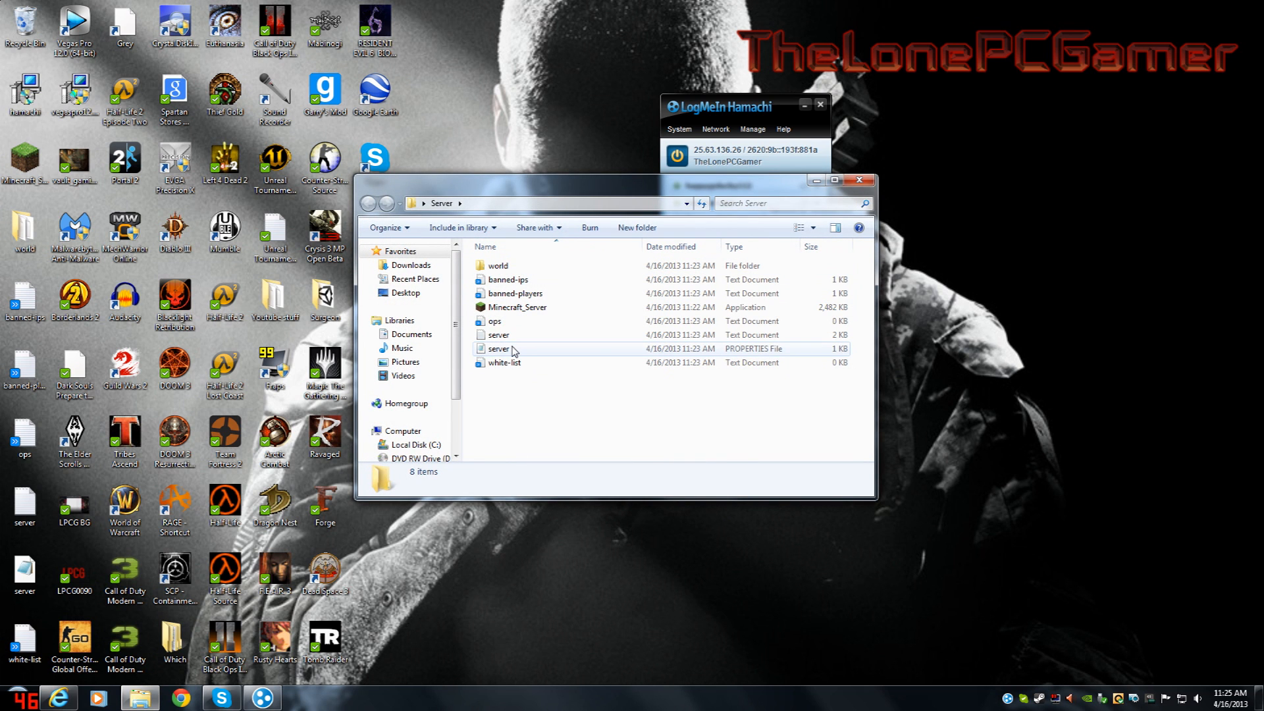
double_click(498, 348)
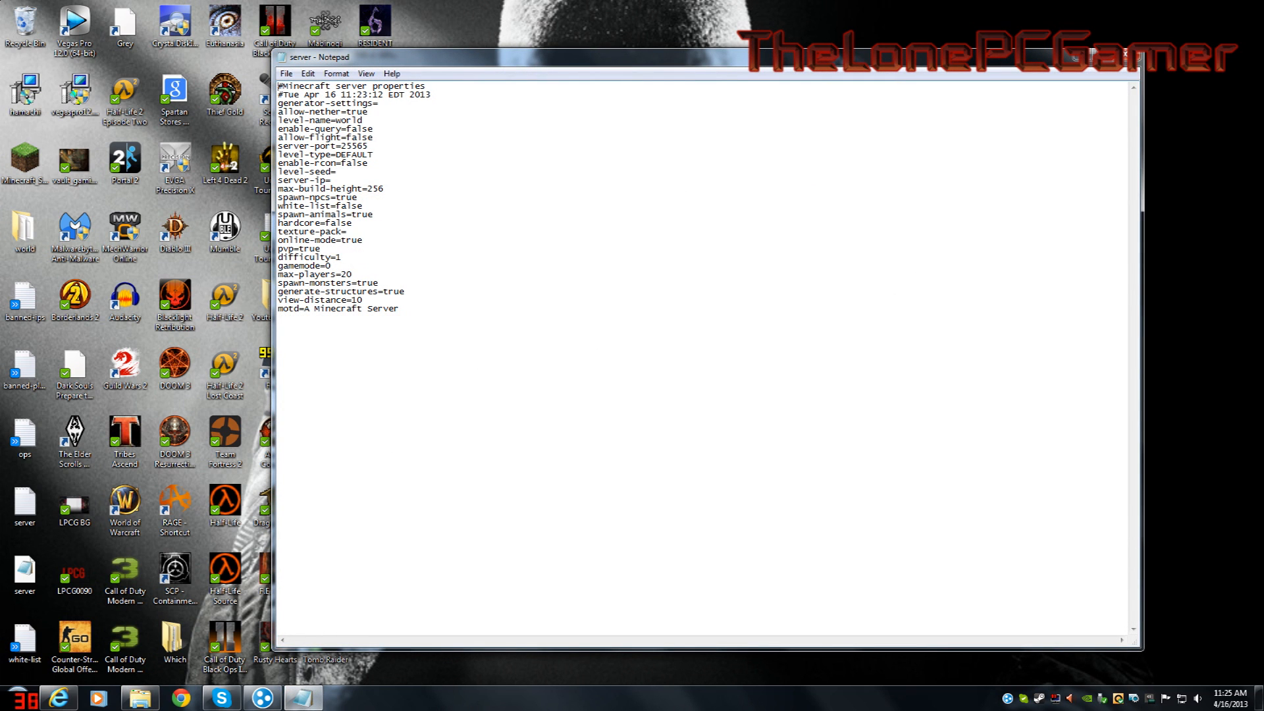
right_click(357, 185)
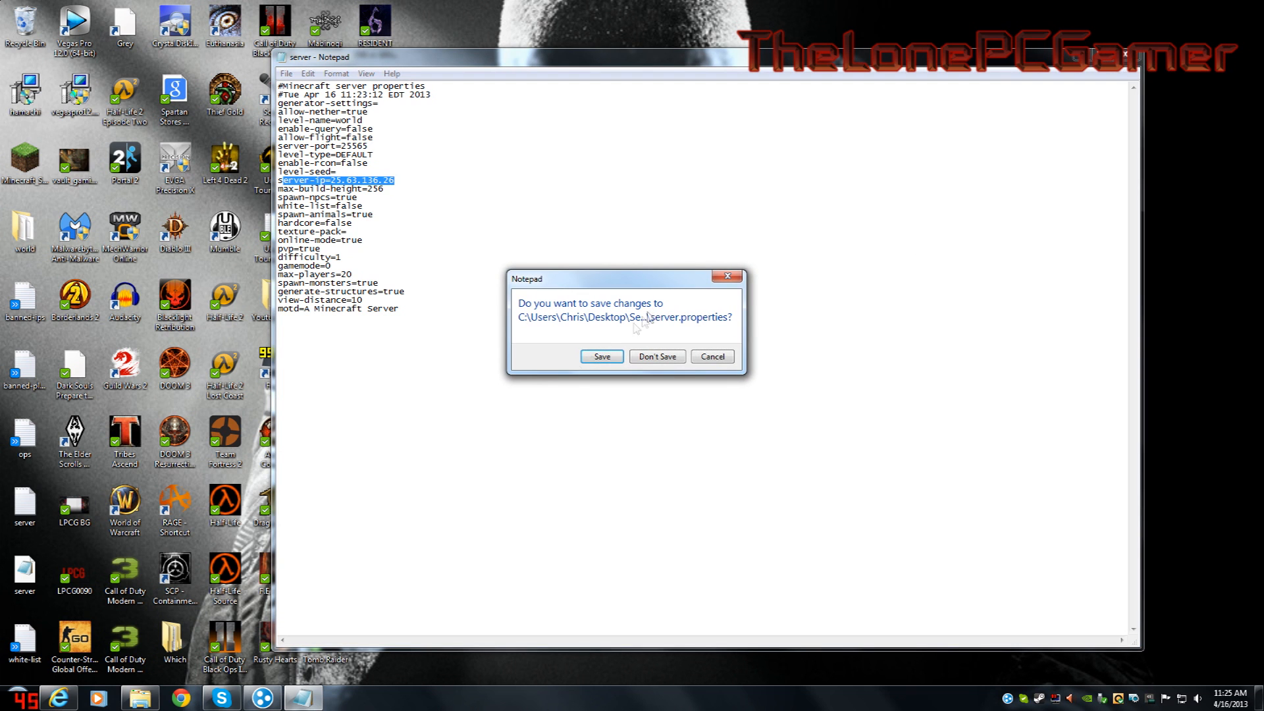
left_click(602, 356)
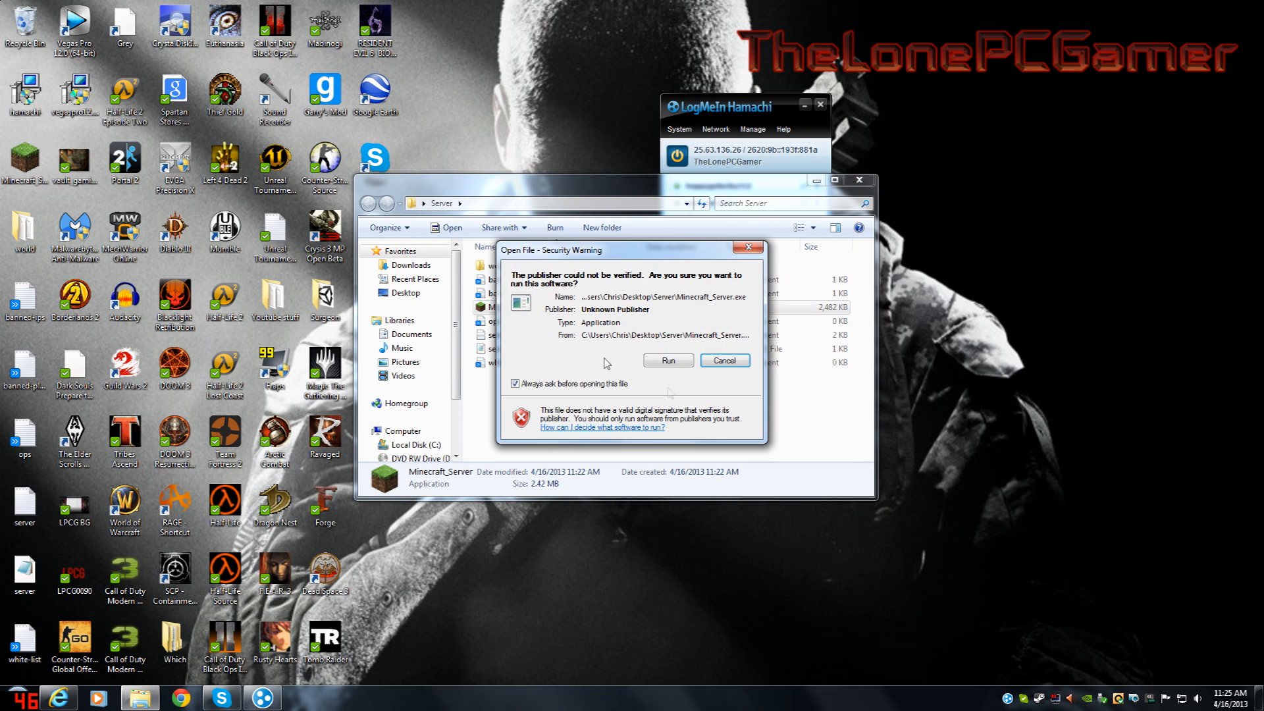
Confirm the security warning to run Minecraft_Server until its log reports Done
left_click(668, 360)
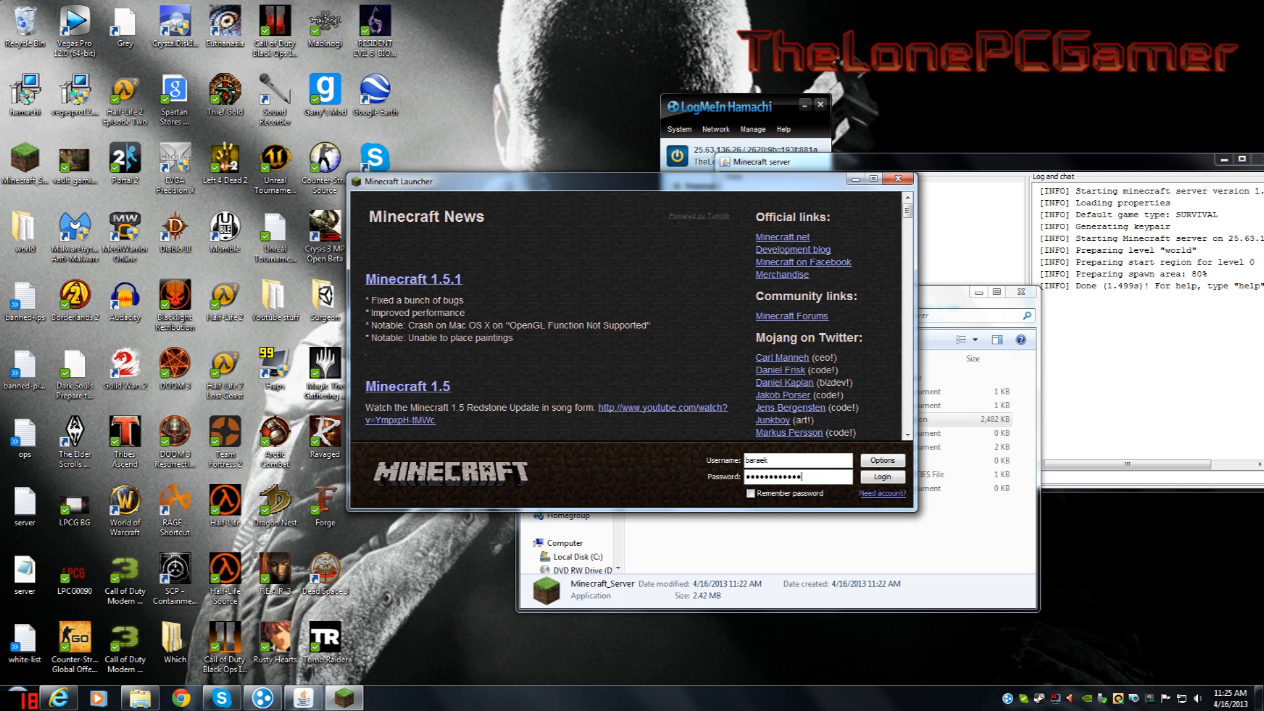
Log in through the Minecraft Launcher and go to the Multiplayer server list
left_click(882, 476)
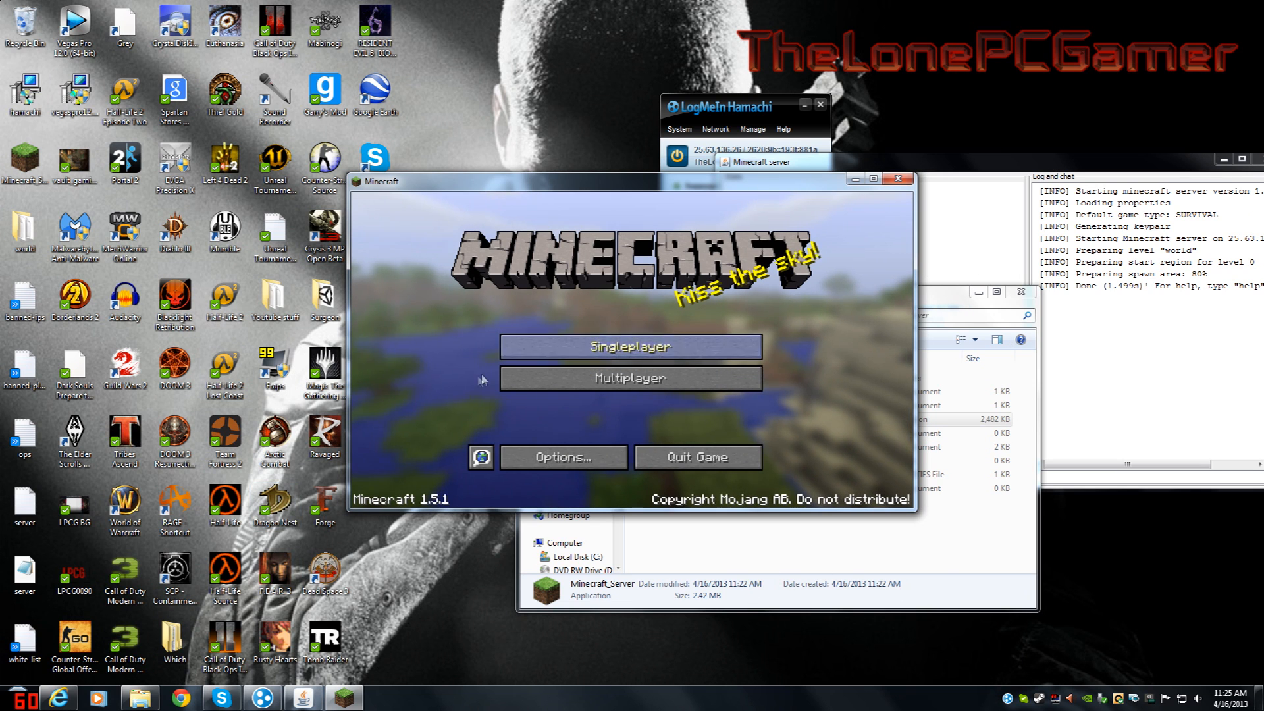
left_click(631, 378)
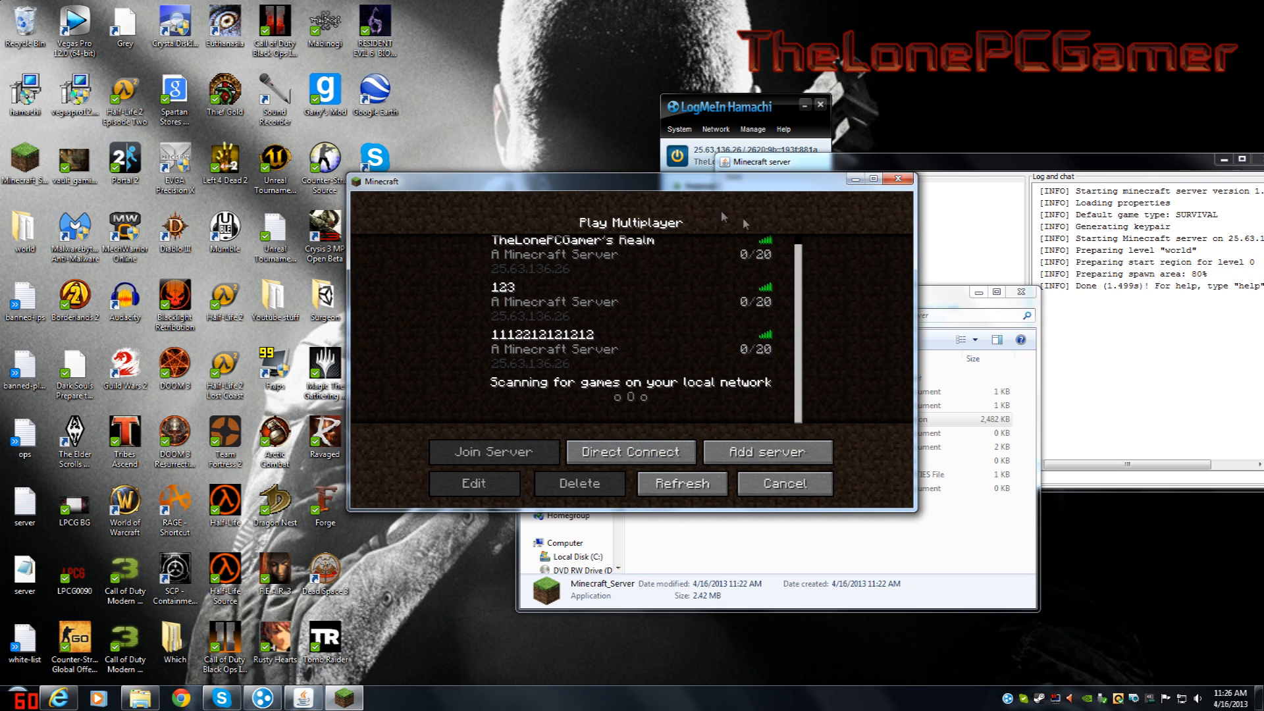
left_click(474, 483)
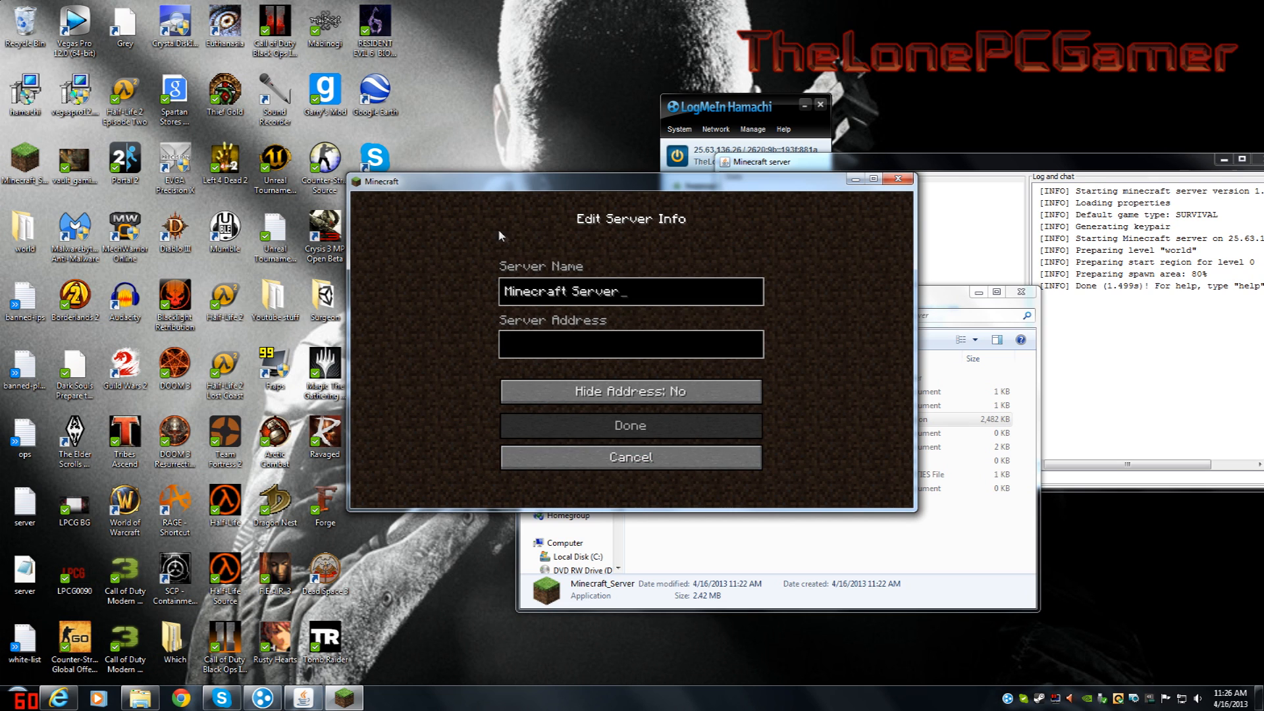
key("BackSpace")
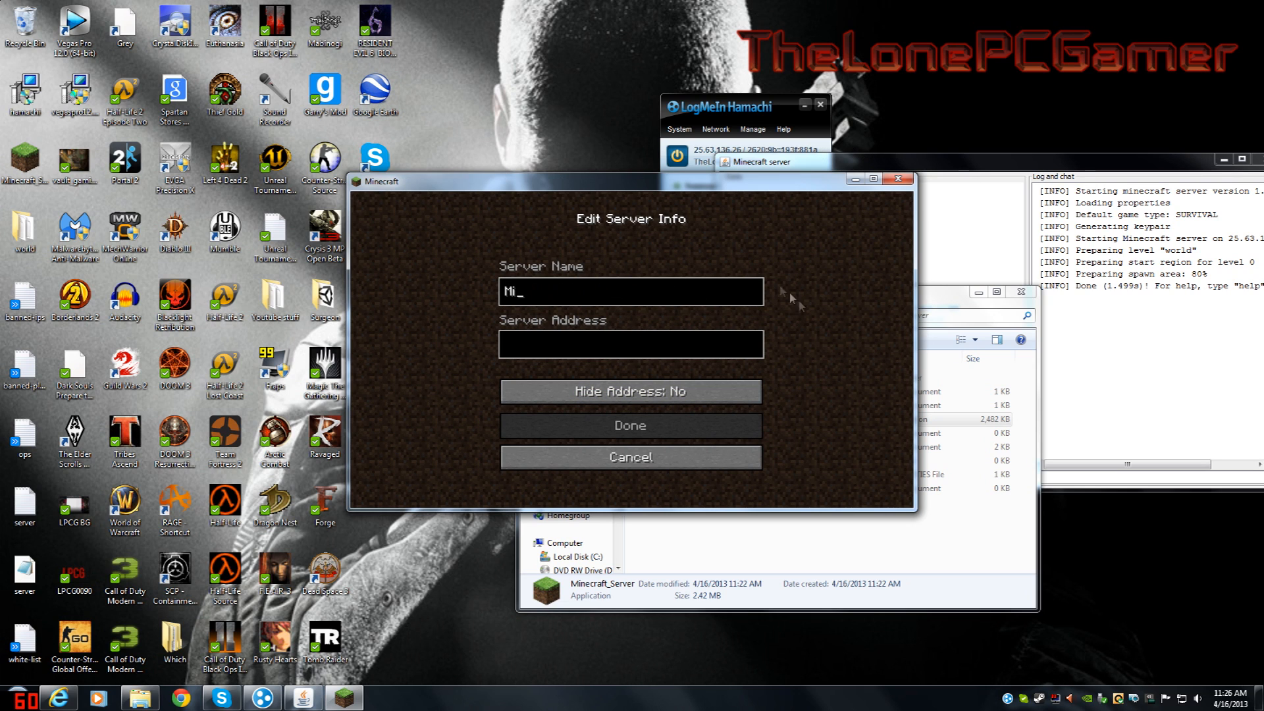
key("BackSpace")
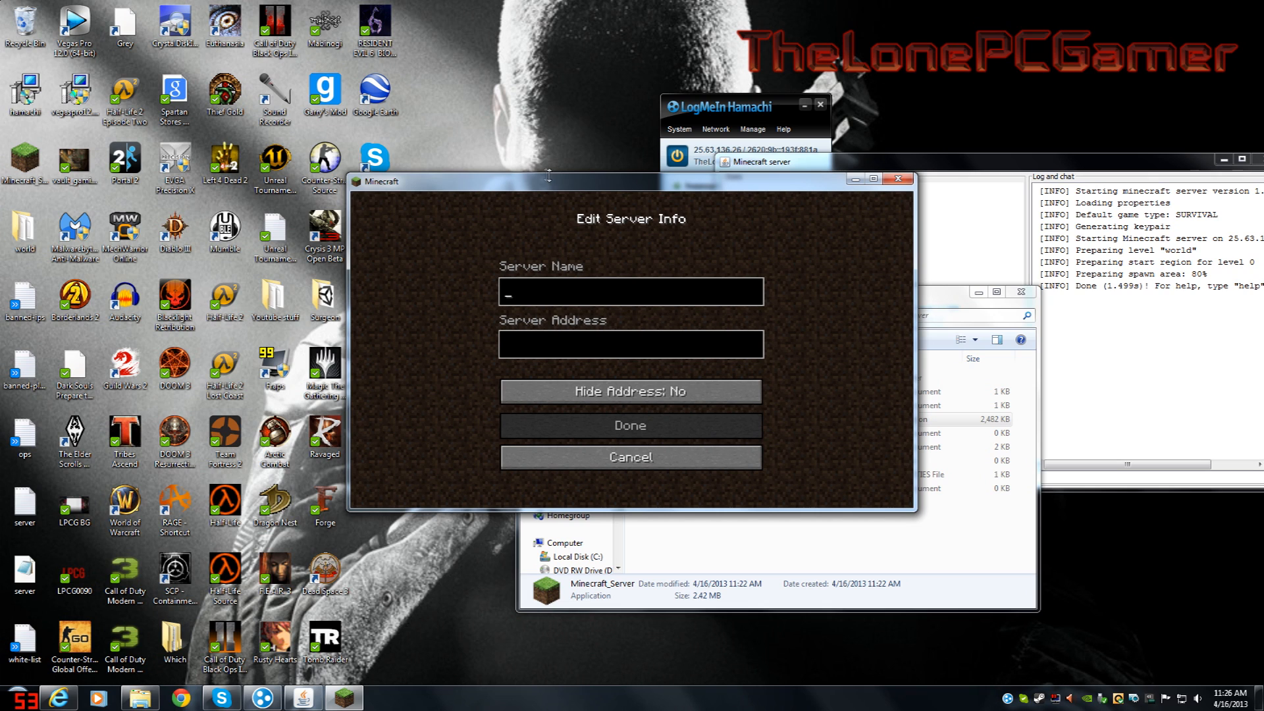
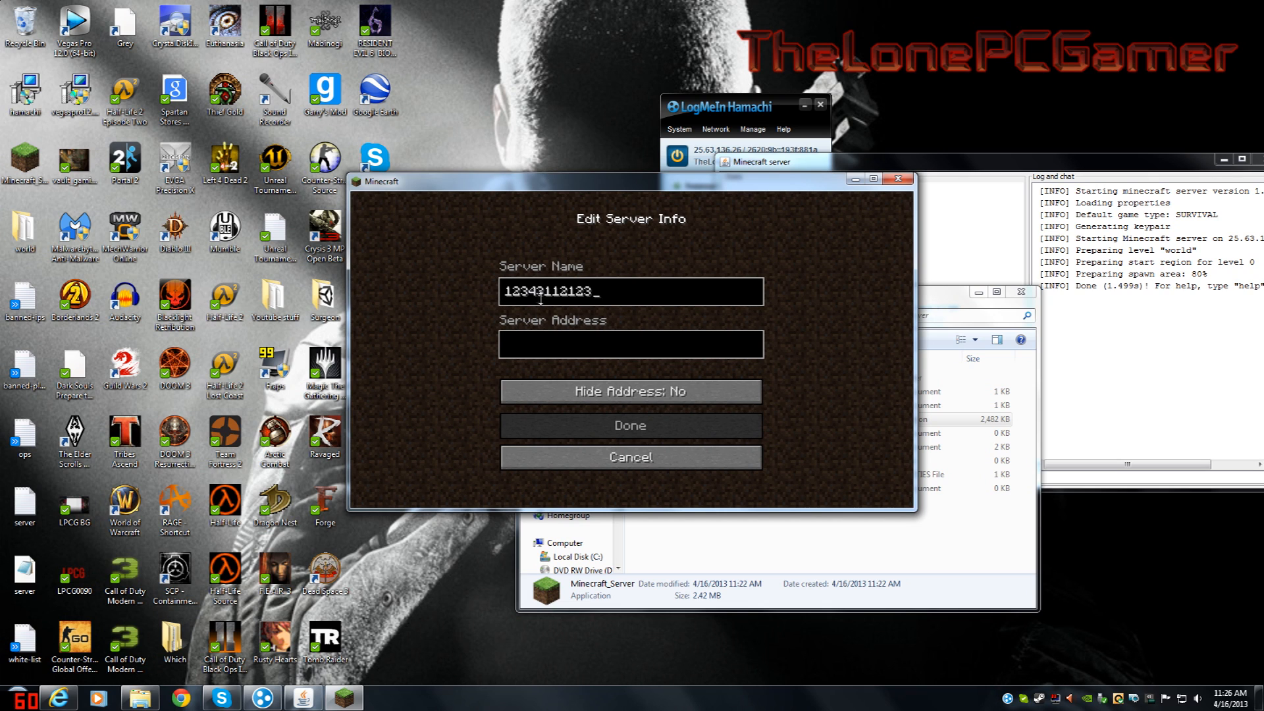
left_click(631, 344)
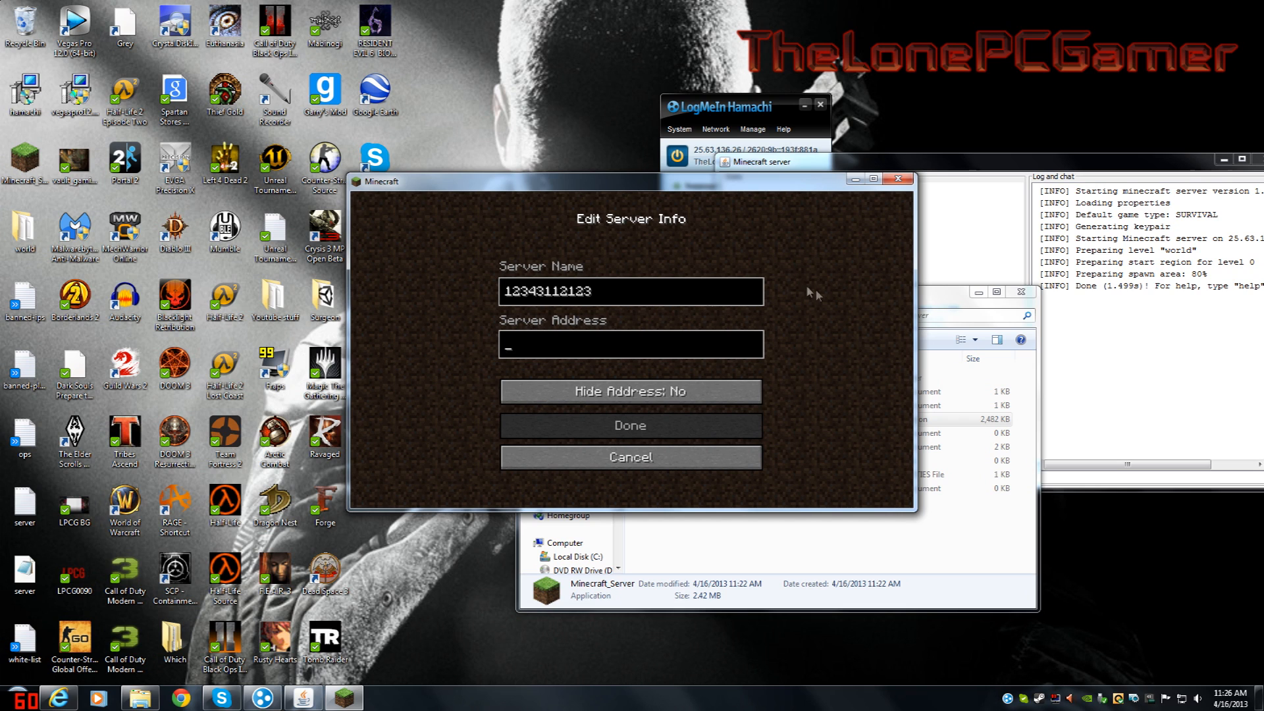
mouse_move(526, 346)
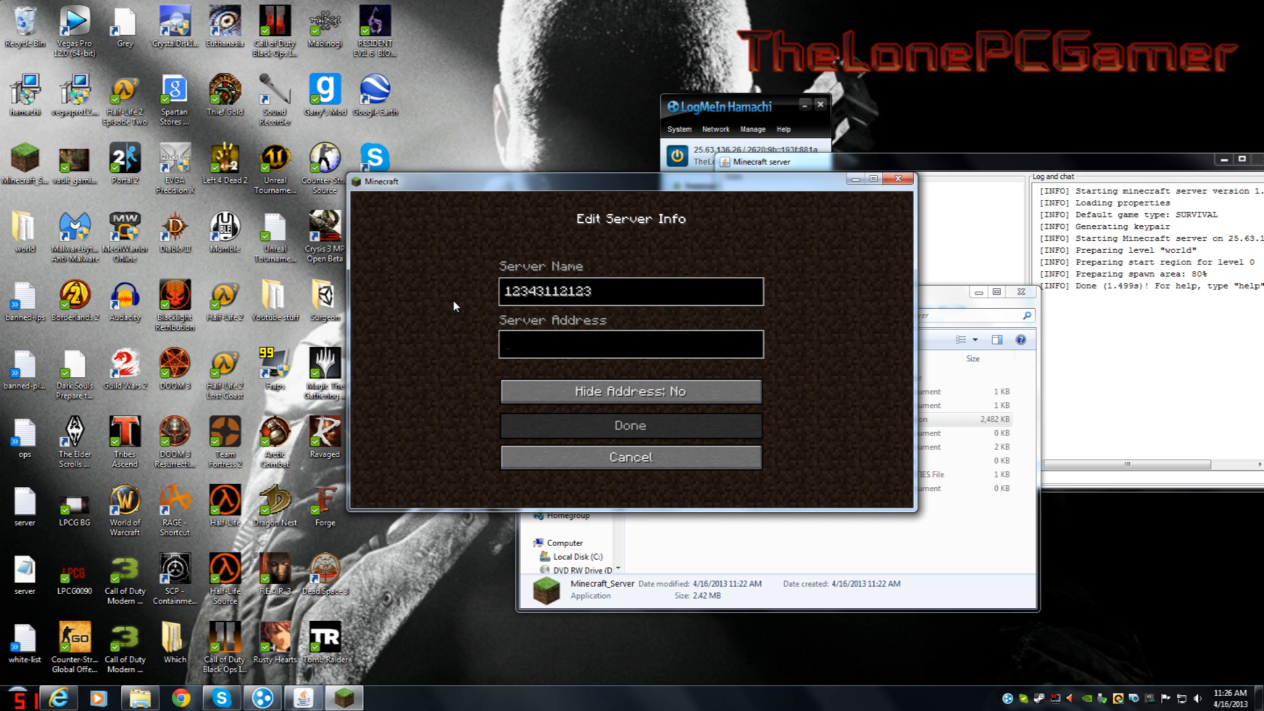
type("25.63.136.26")
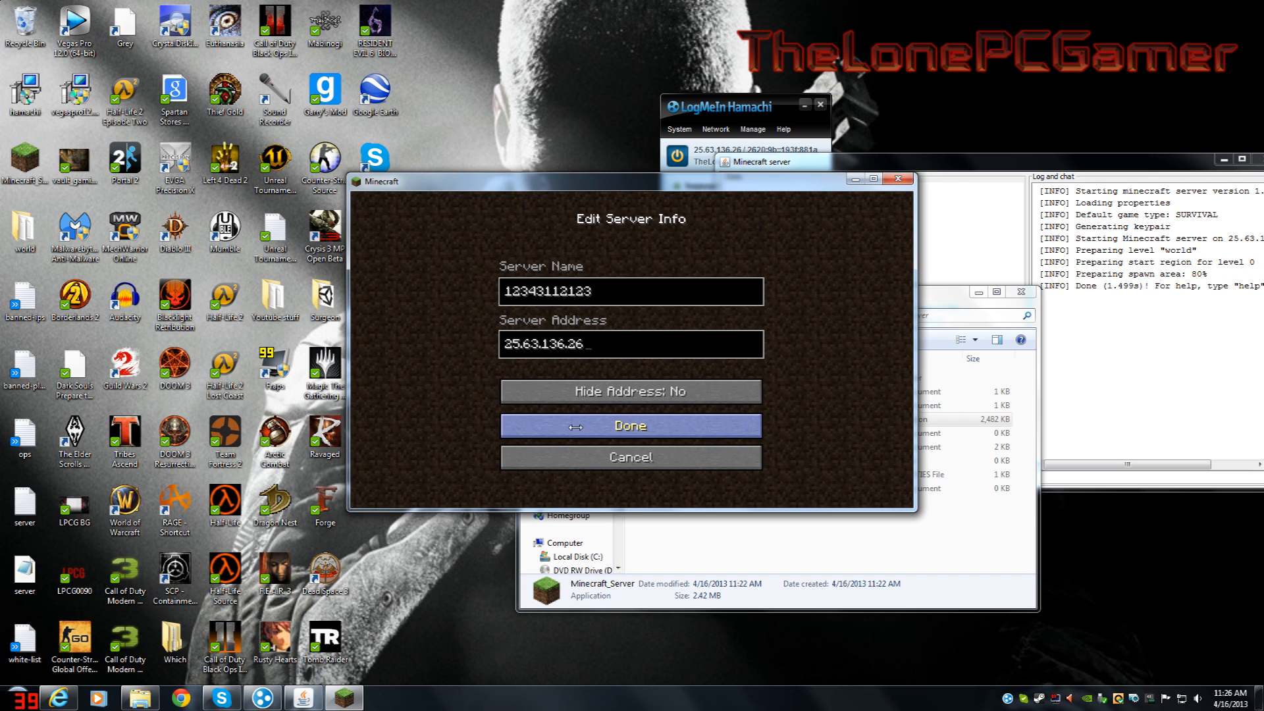
left_click(631, 425)
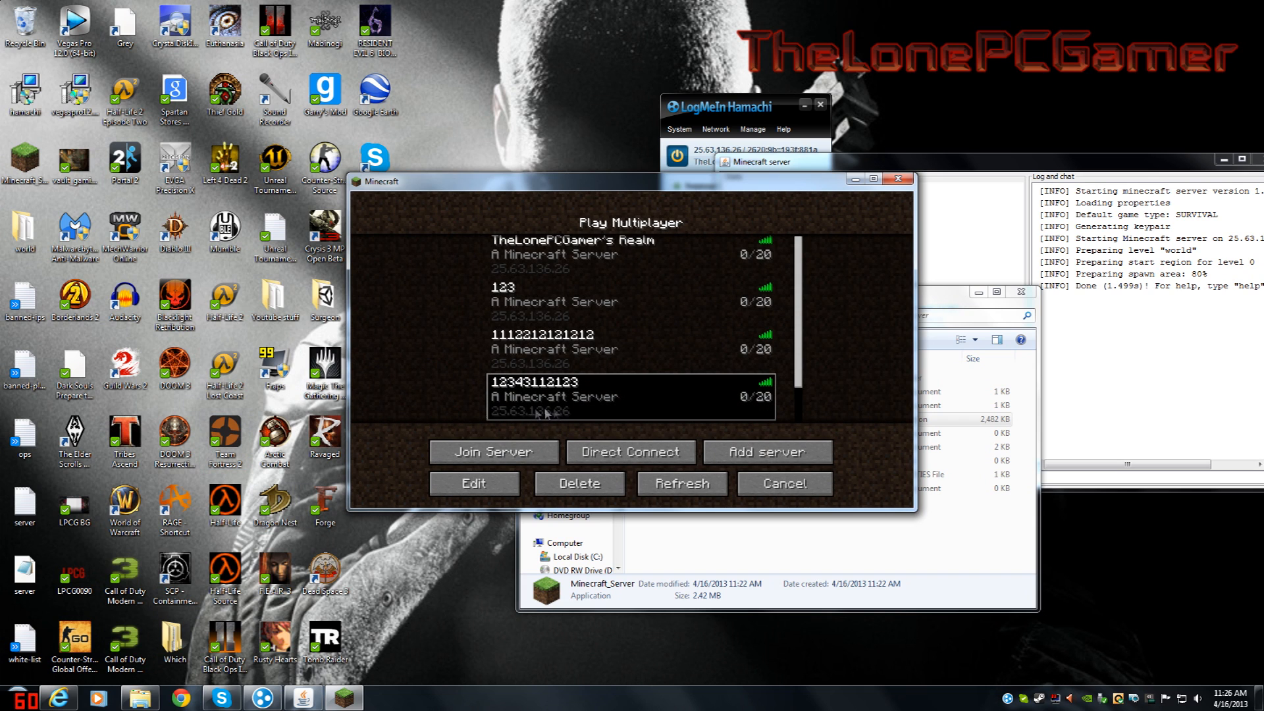
mouse_move(653, 415)
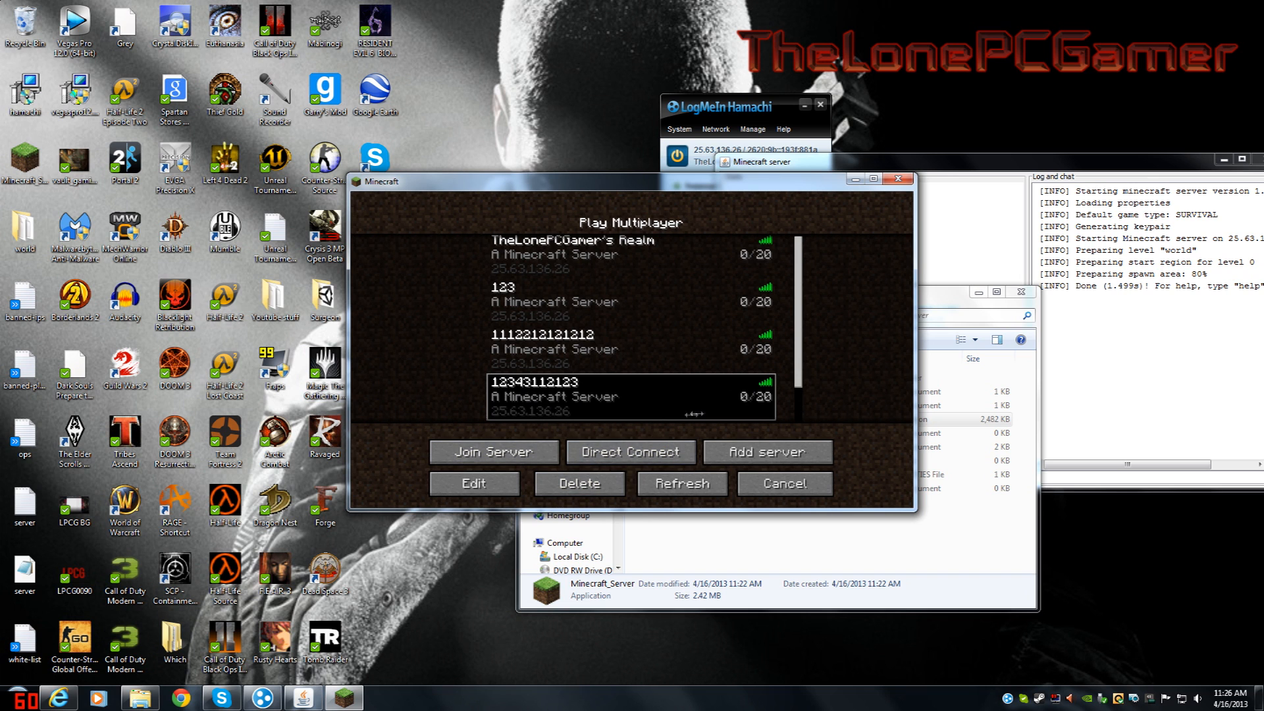
left_click(493, 452)
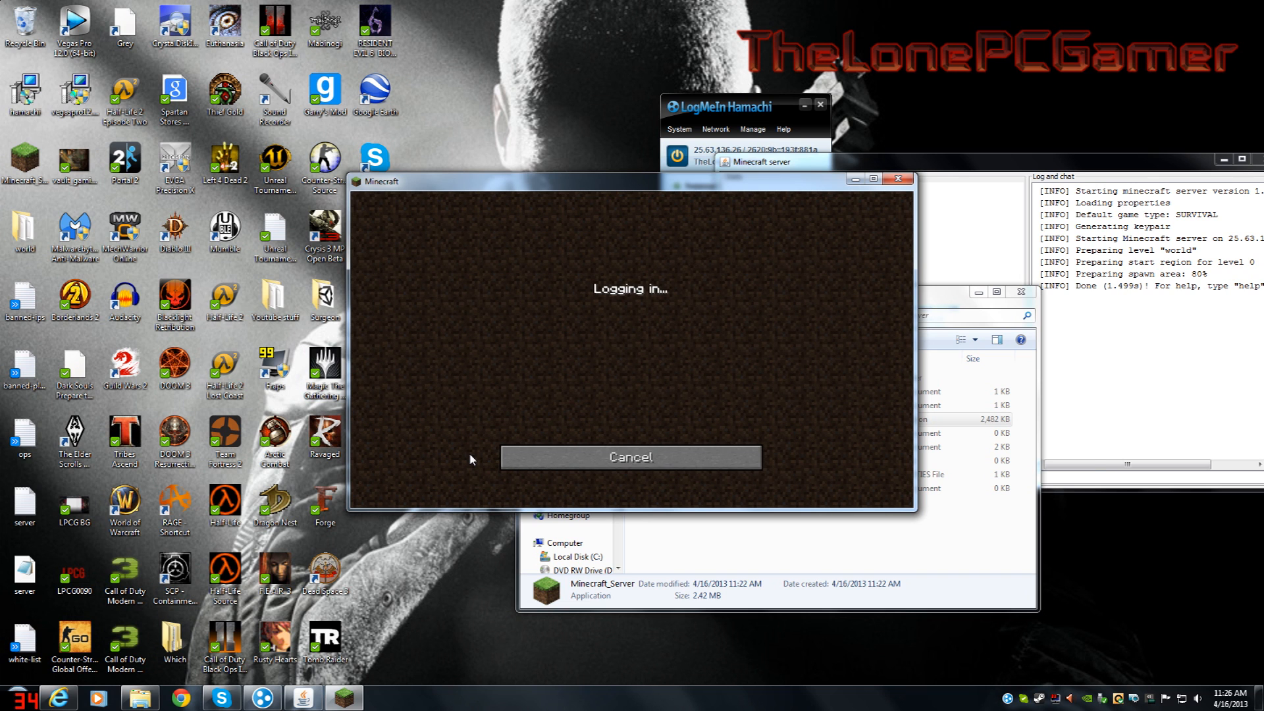